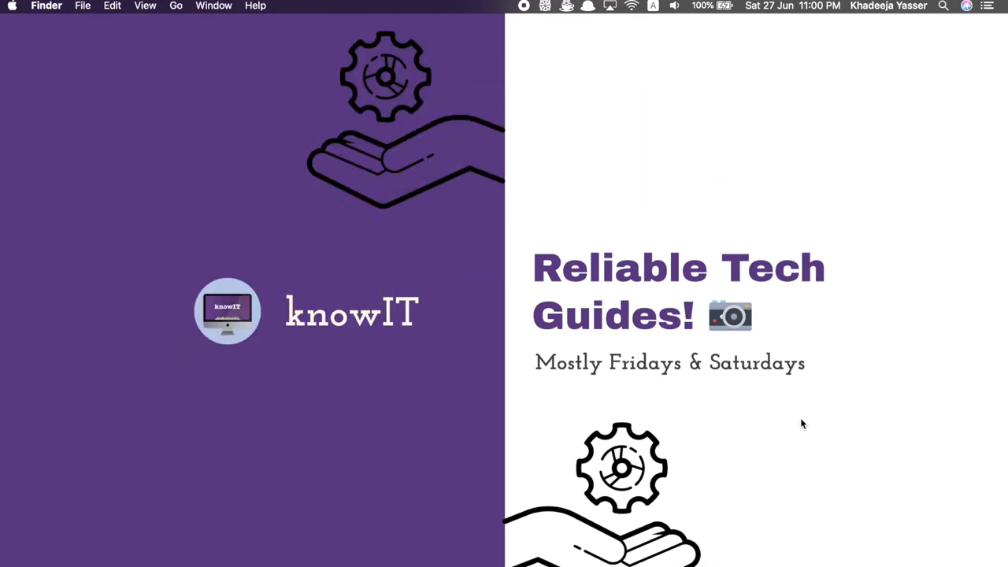
Step: Search Alfred for 'be focused' so Be Focused.app is the top result
text(be focus)
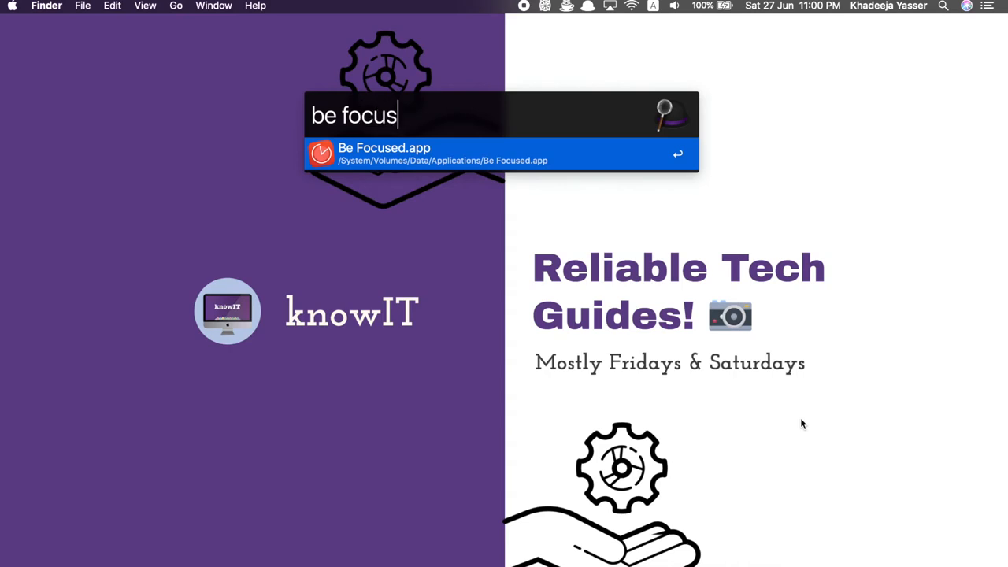
text(ed)
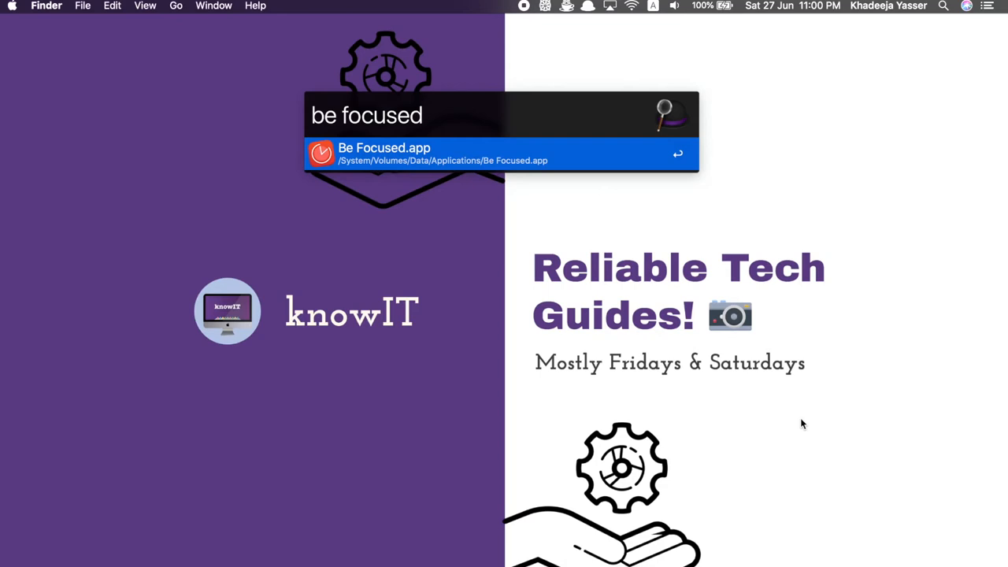
mouse_move(642, 236)
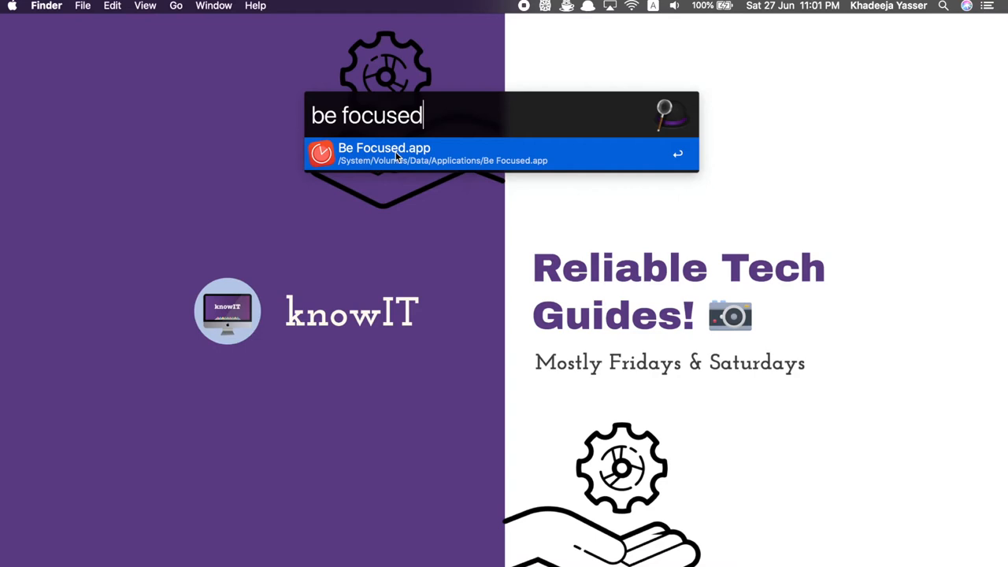
Step: Launch Be Focused from the Alfred result, showing the 25:00 timer and 0/12 count
click(384, 153)
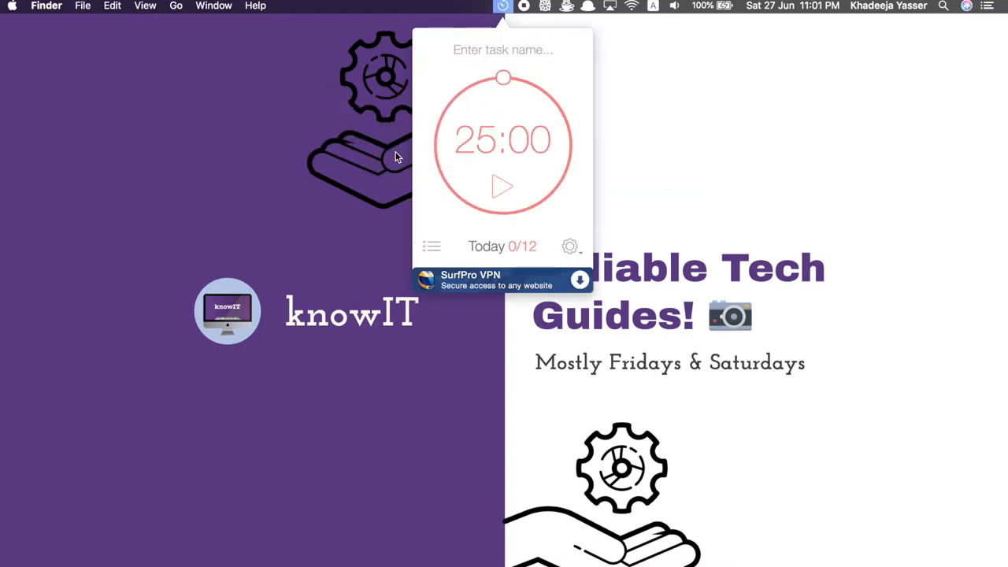
mouse_move(511, 49)
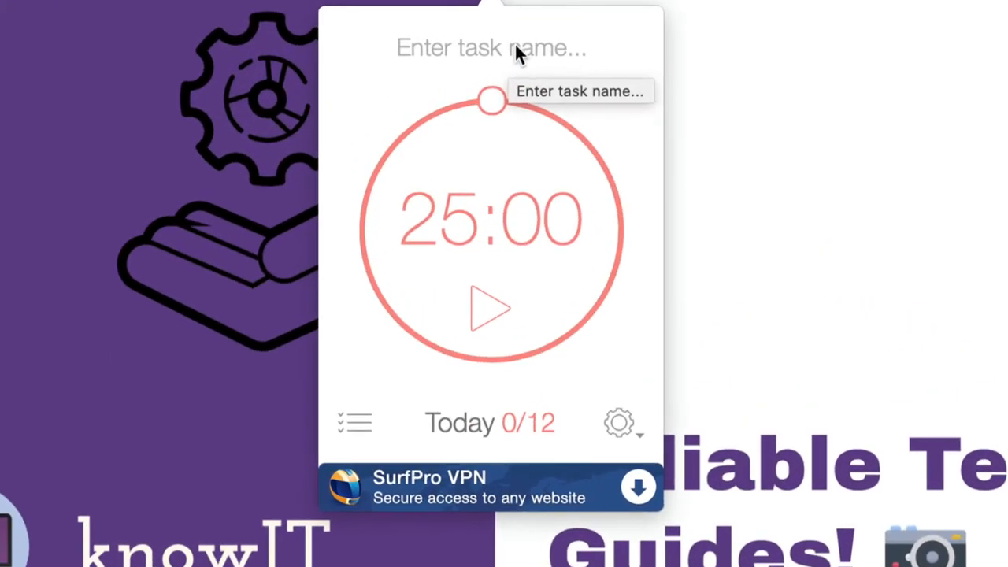
mouse_move(554, 67)
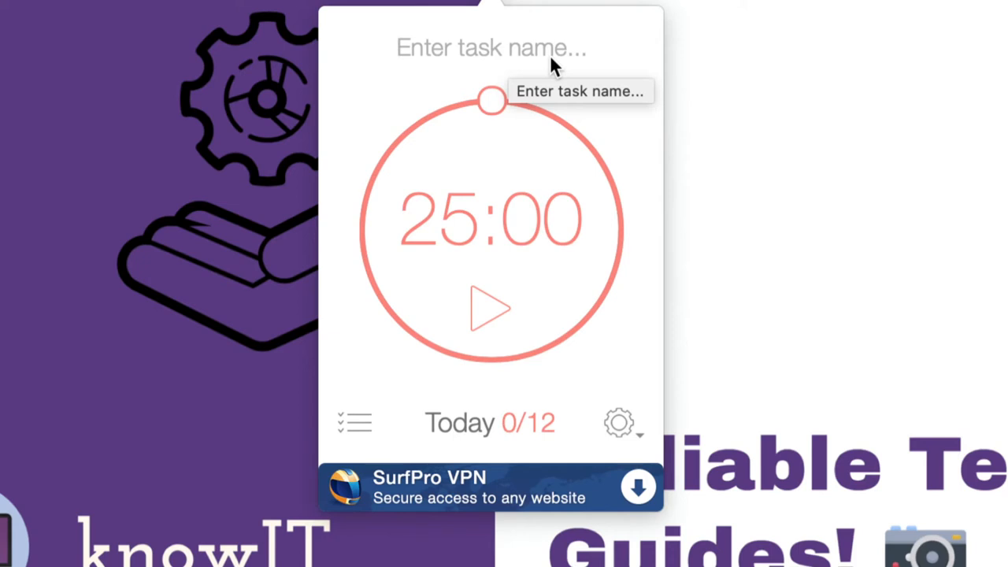
mouse_move(491, 331)
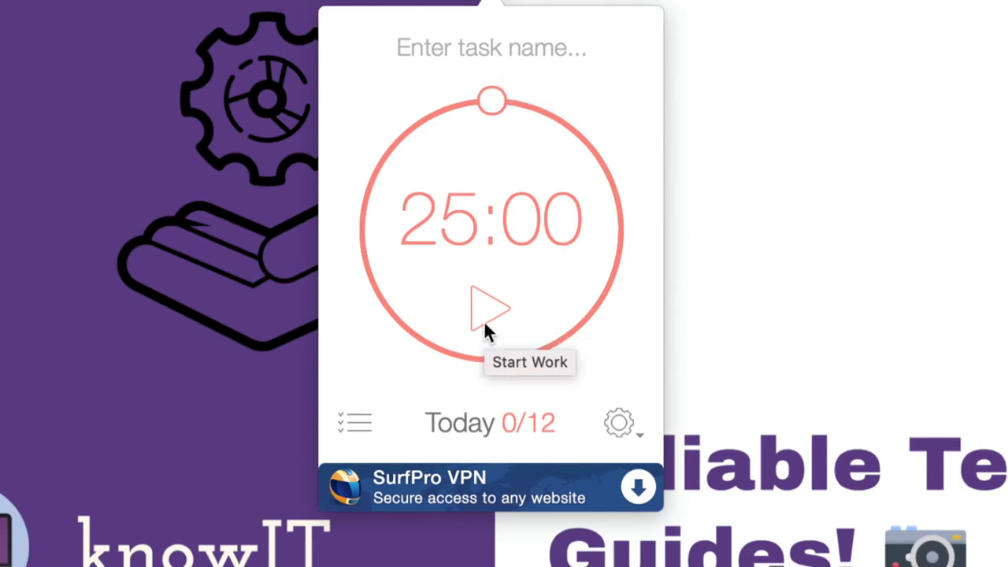
Step: Start a work interval, skip it, then start a new 25-minute work interval
click(491, 308)
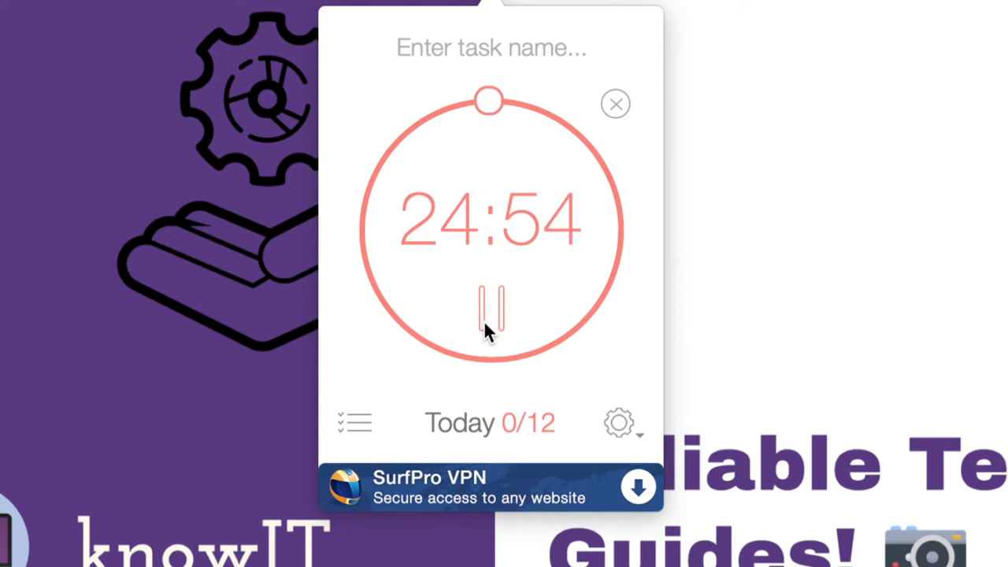
mouse_move(528, 225)
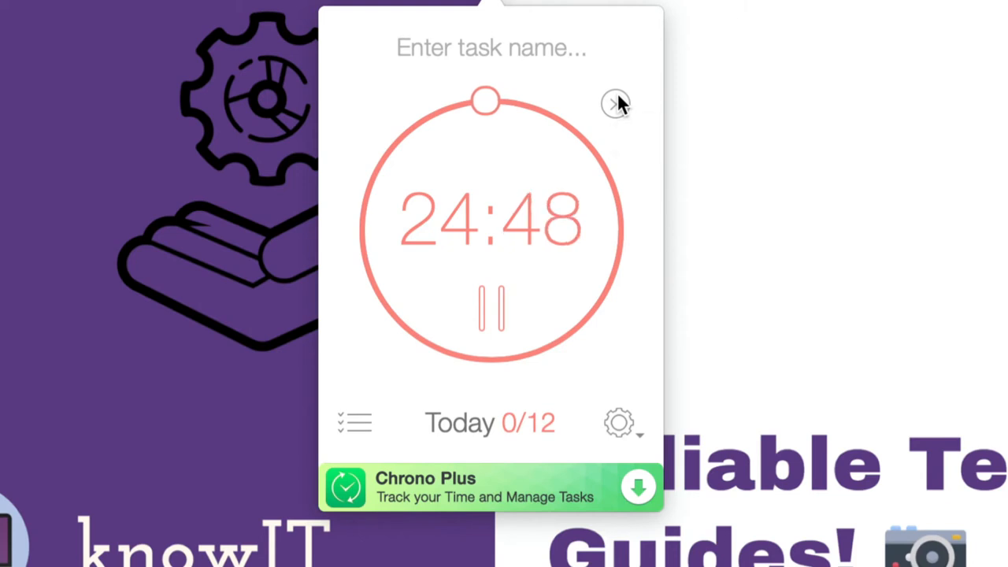
click(615, 103)
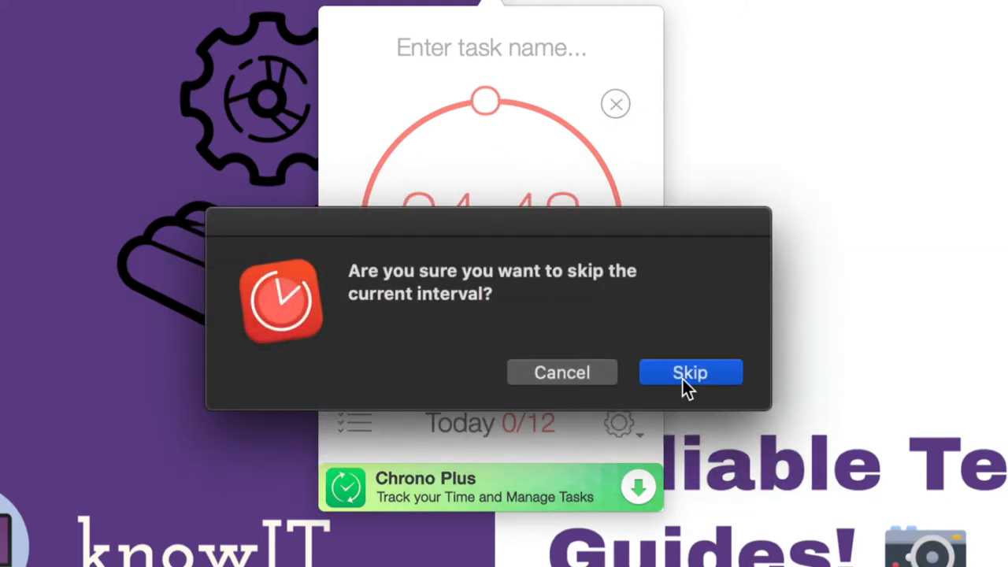
click(689, 371)
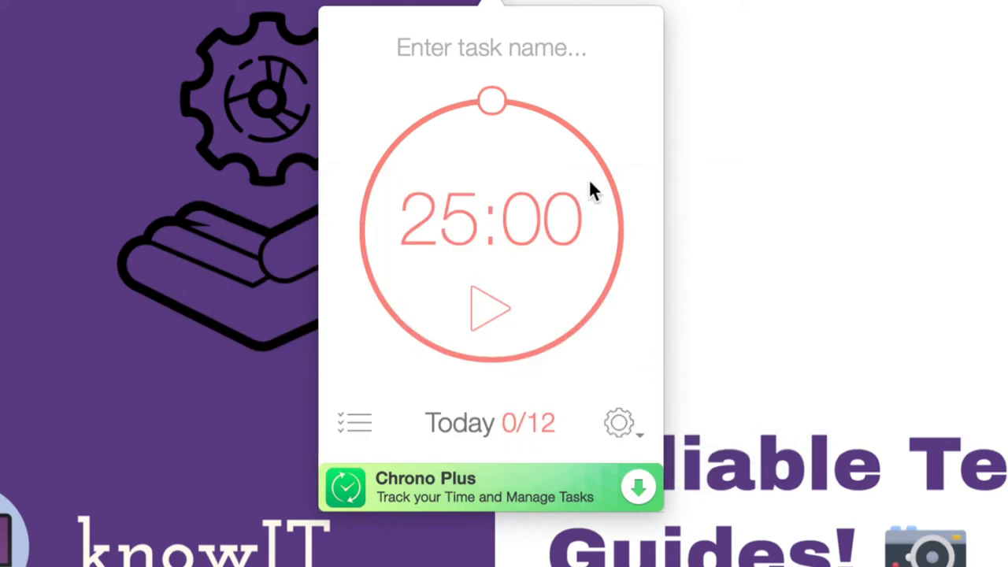
mouse_move(568, 236)
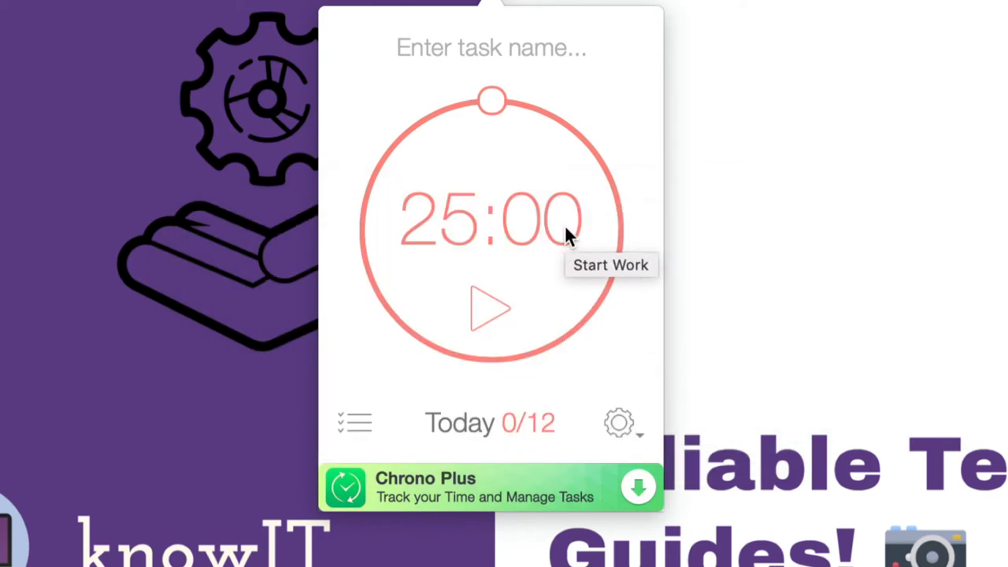
mouse_move(532, 288)
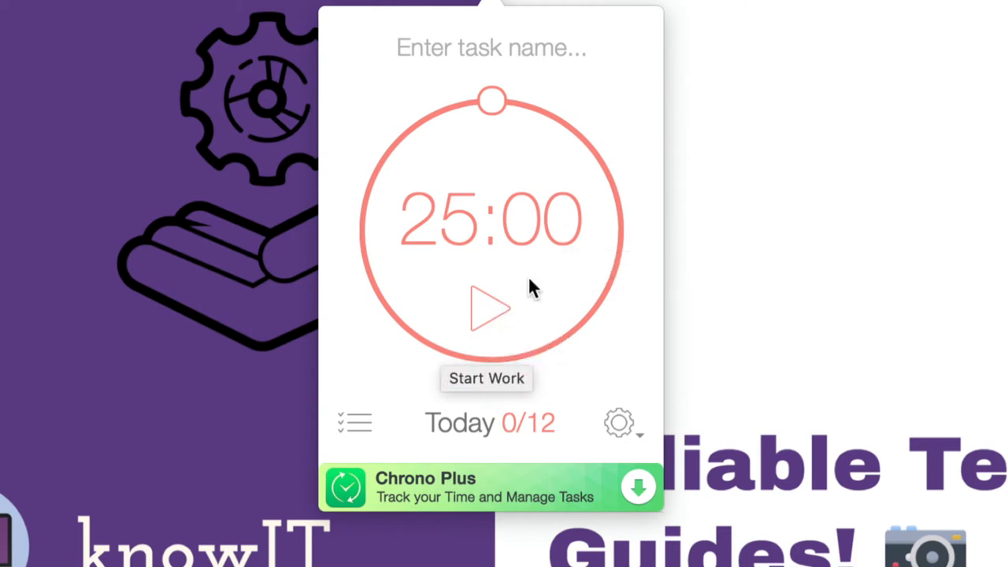
mouse_move(485, 306)
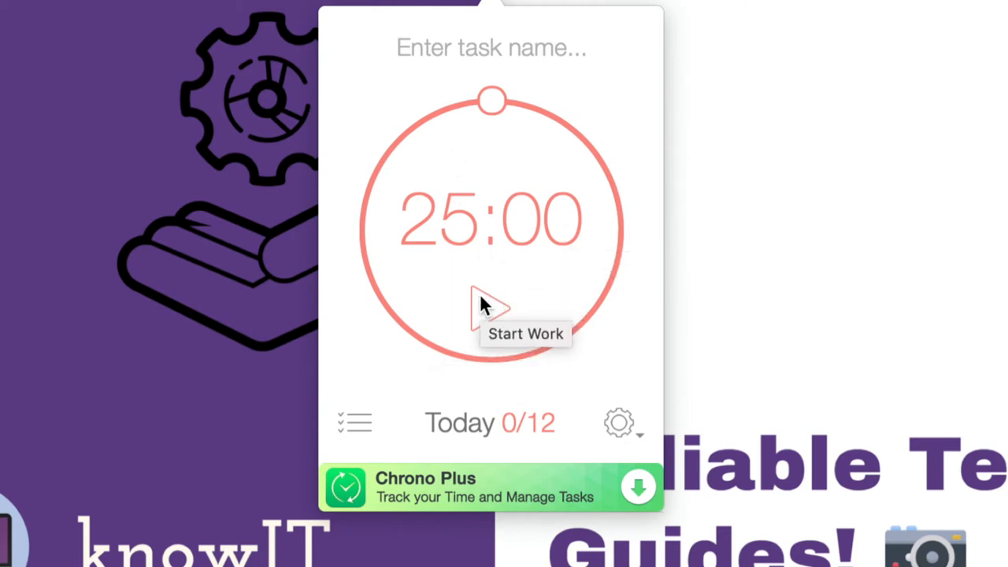
click(490, 307)
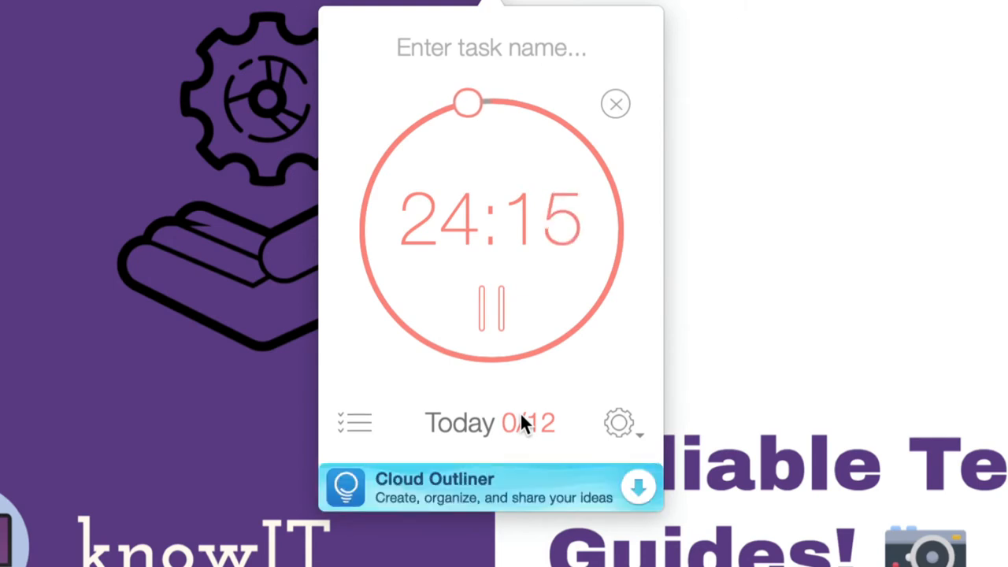
click(492, 48)
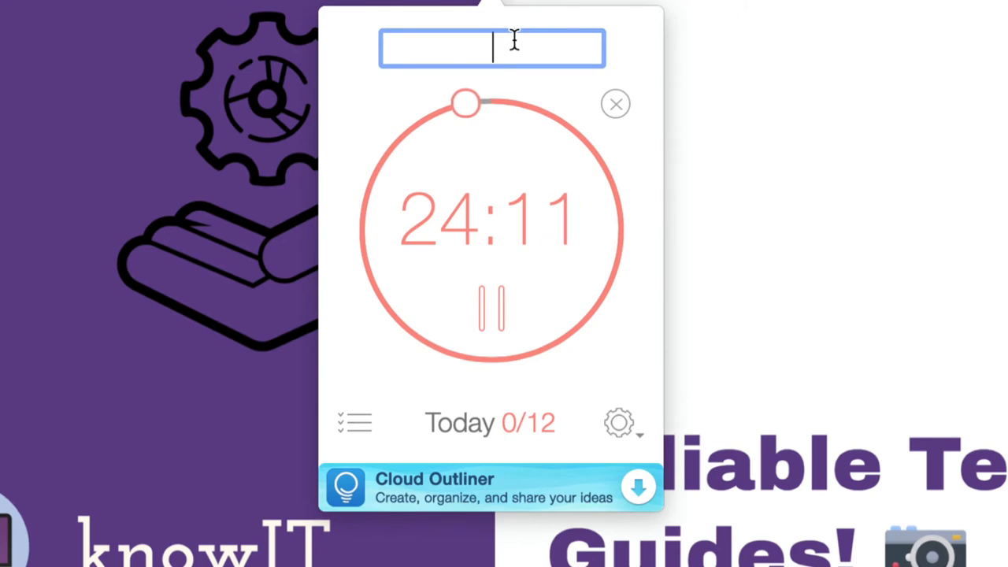
text(Maths Revis)
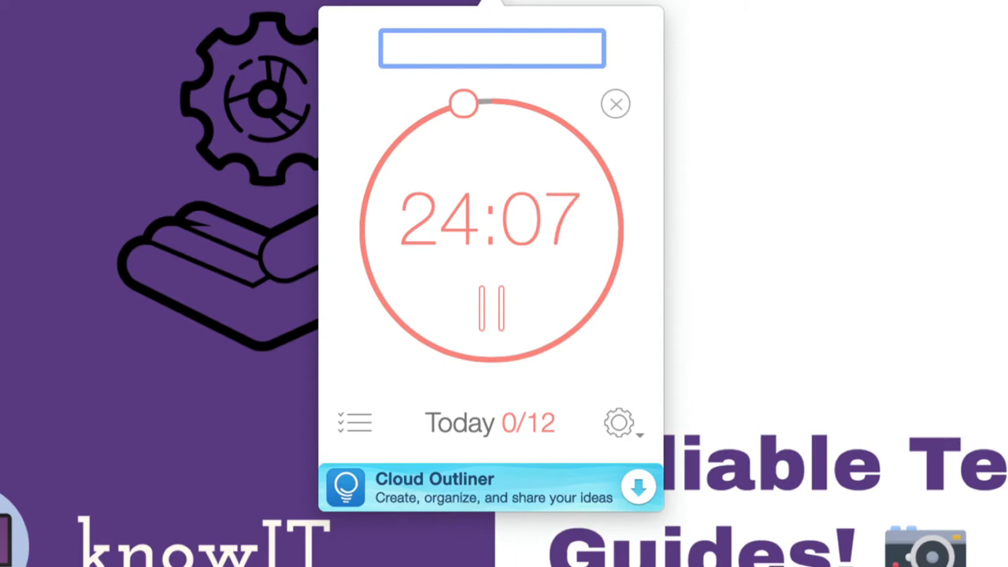
text(Work.)
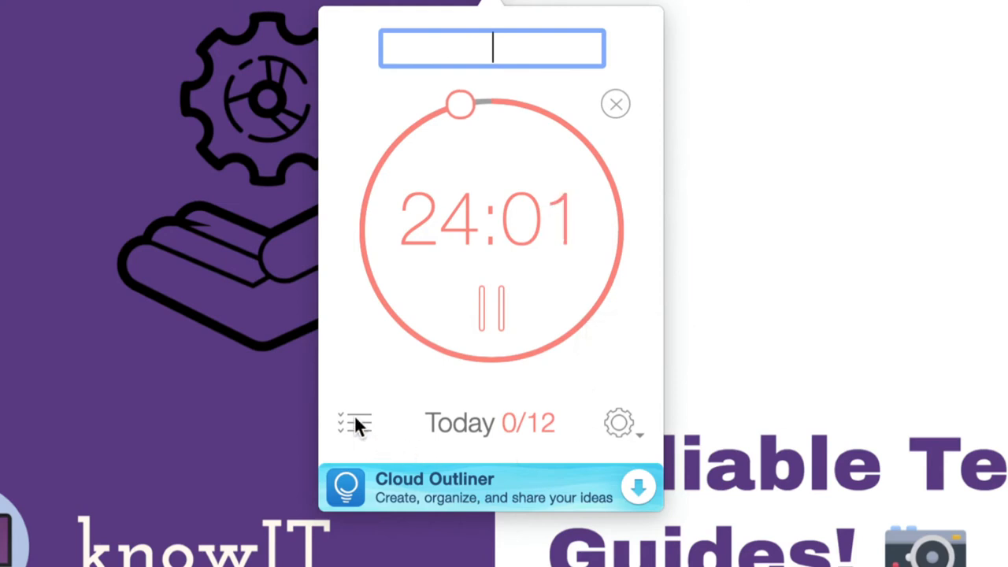
mouse_move(356, 423)
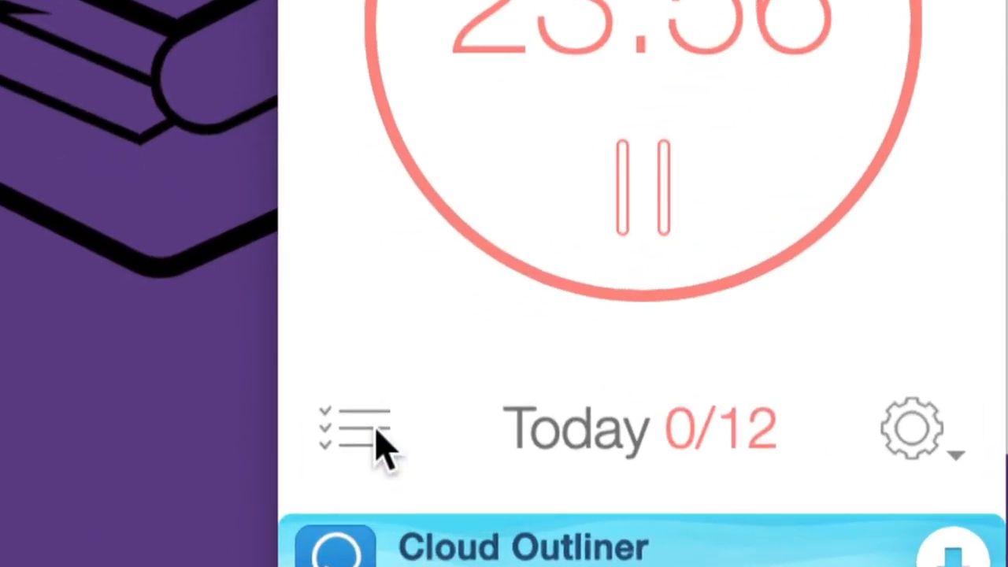
Step: In the To Do list, add a new task named 'Studying'
click(354, 429)
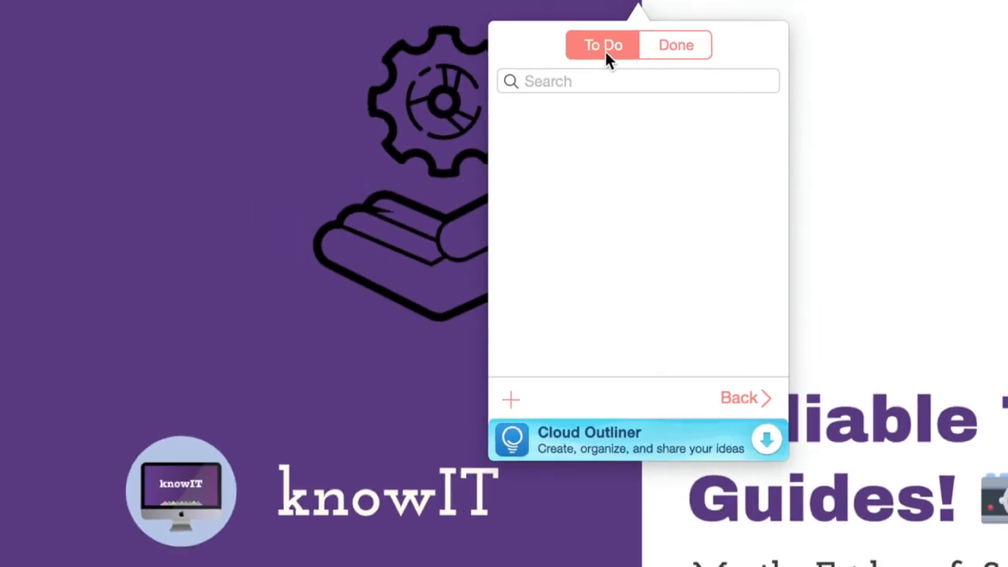
click(511, 400)
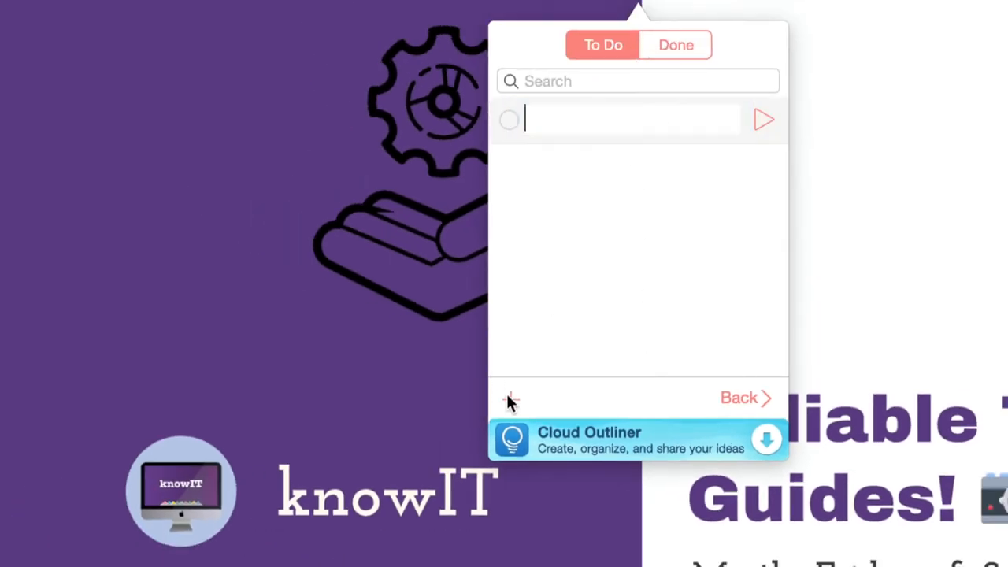
click(630, 119)
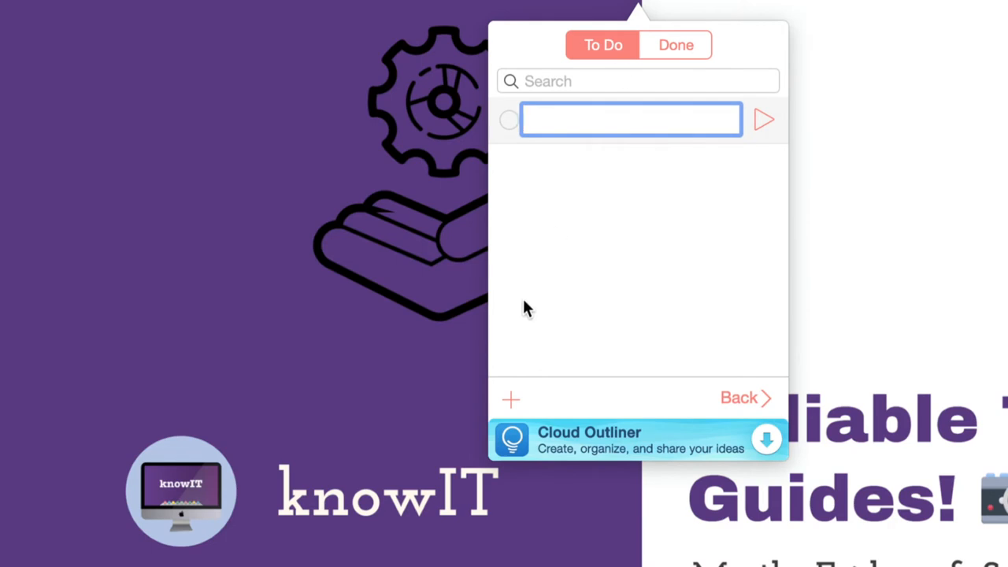
mouse_move(638, 169)
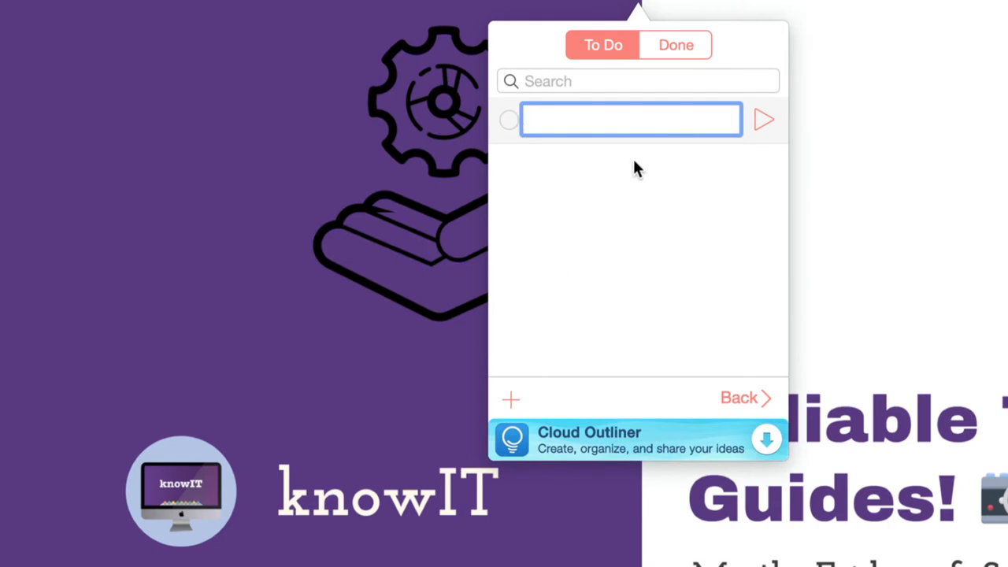
text(Reviison)
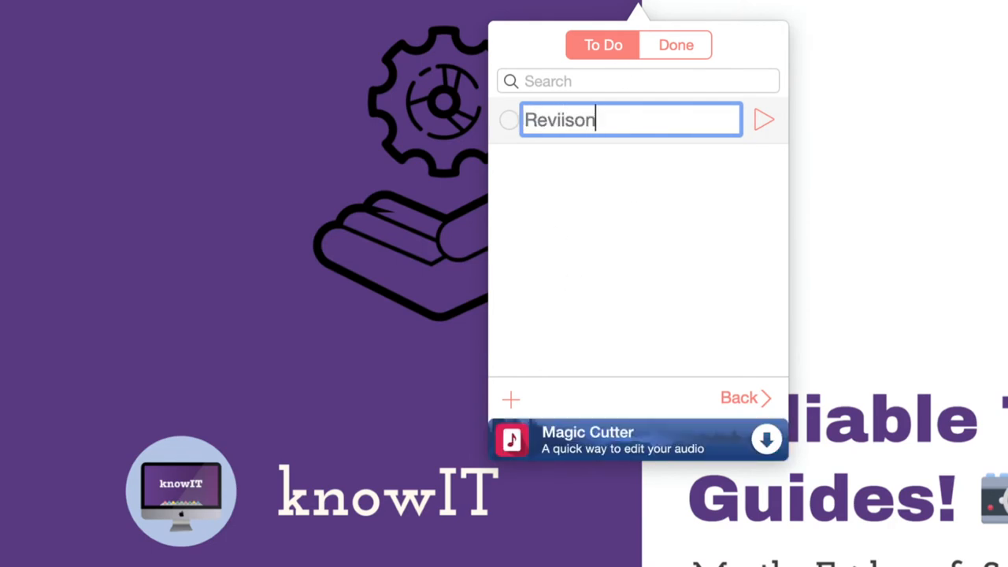
text(Stud)
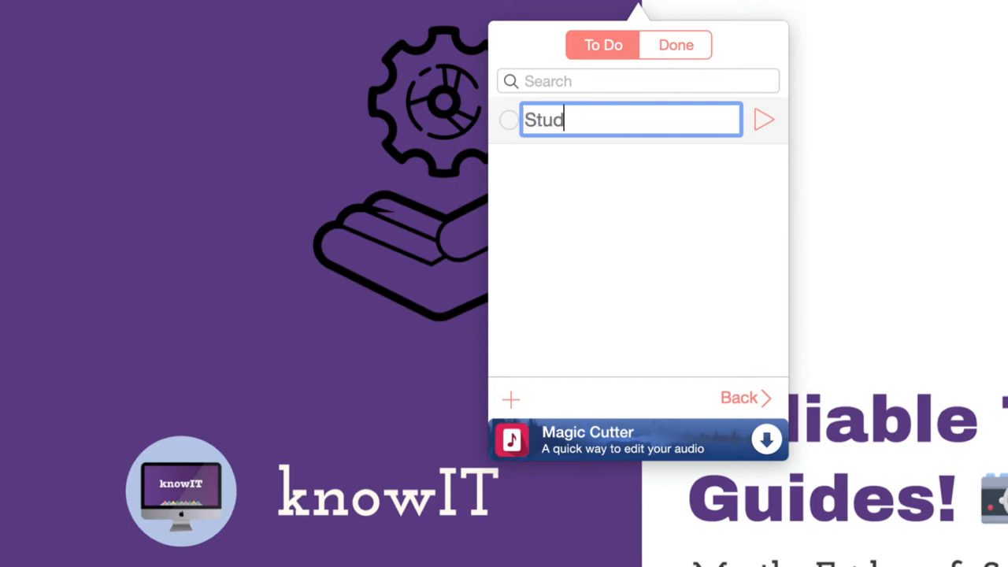
text(ying)
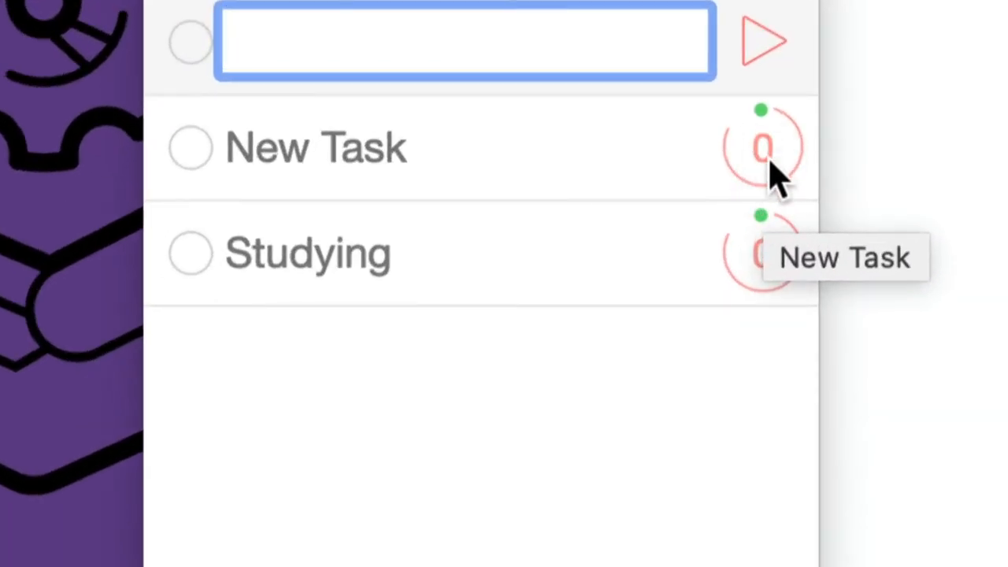
mouse_move(768, 303)
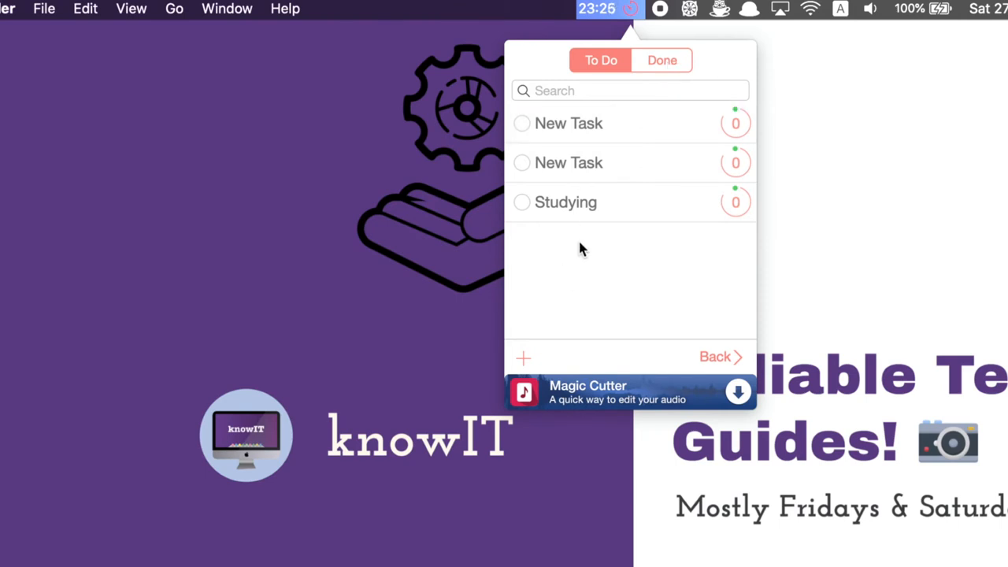
Step: Browse the Done tasks, then pause the New Task timer at 23:08
click(662, 59)
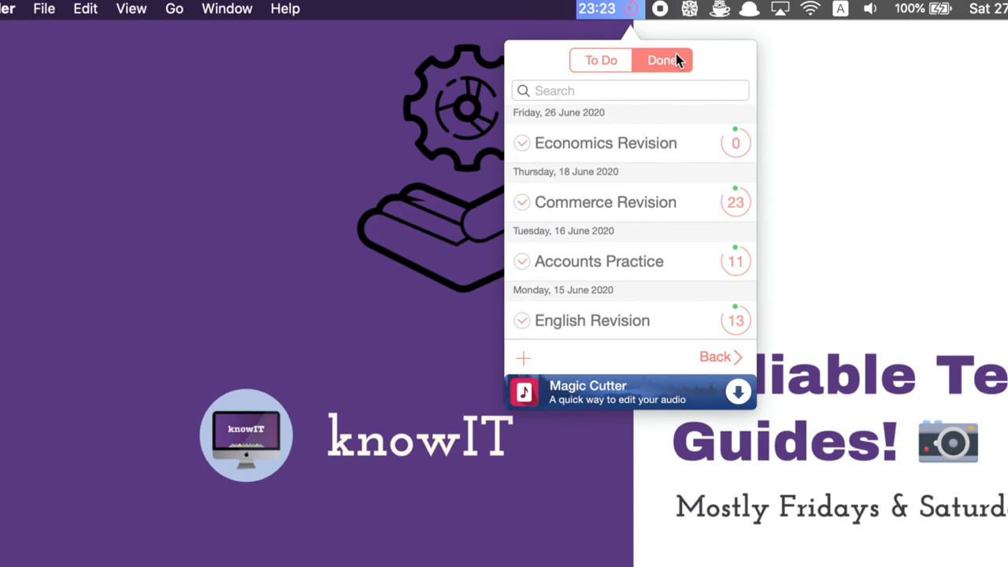
scroll(down, 3)
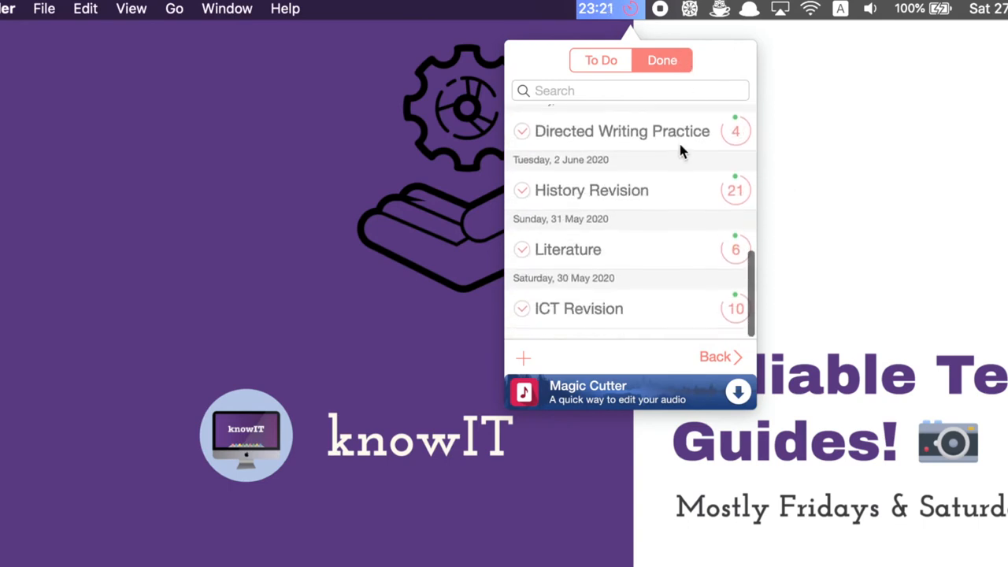
scroll(up, 3)
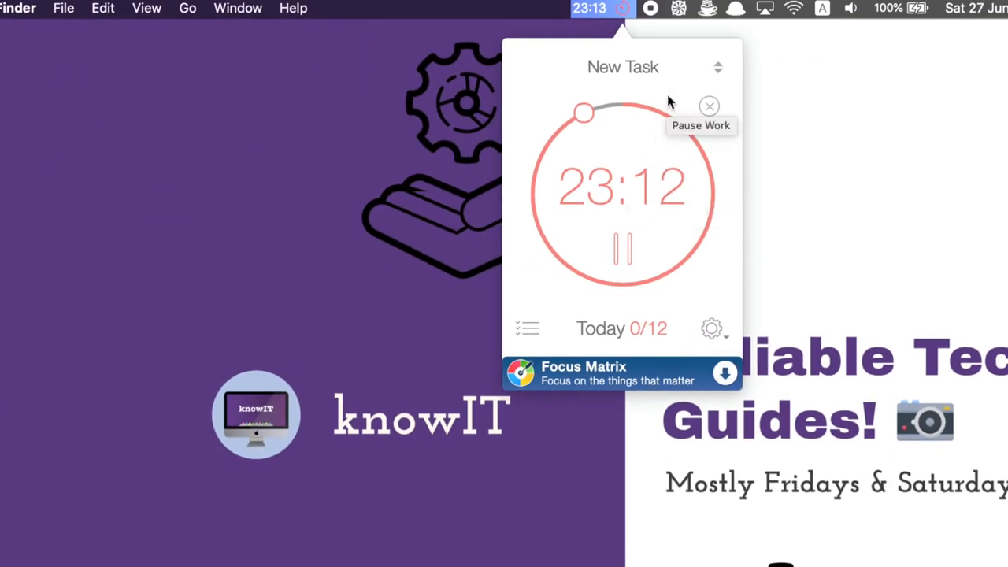
mouse_move(670, 185)
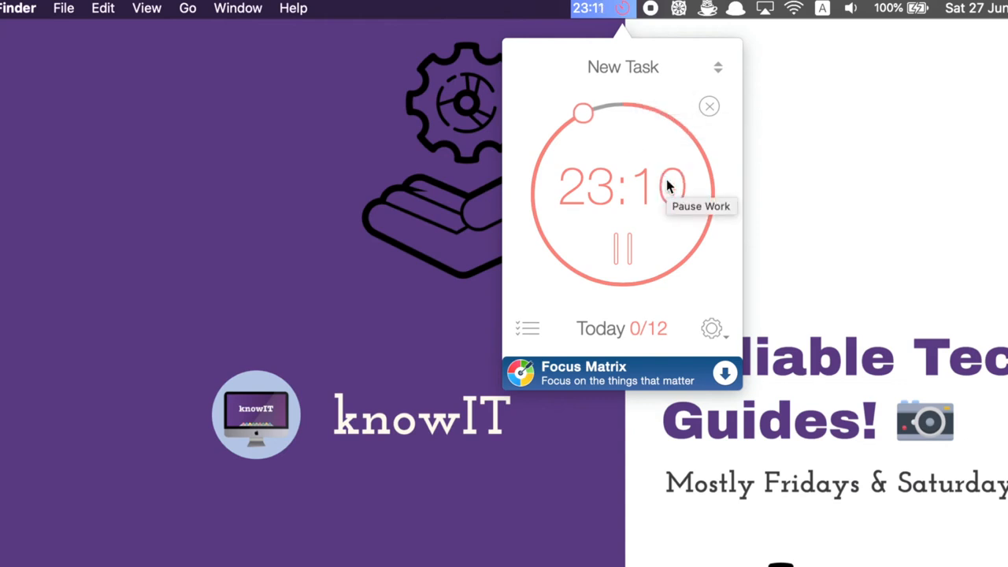
click(624, 248)
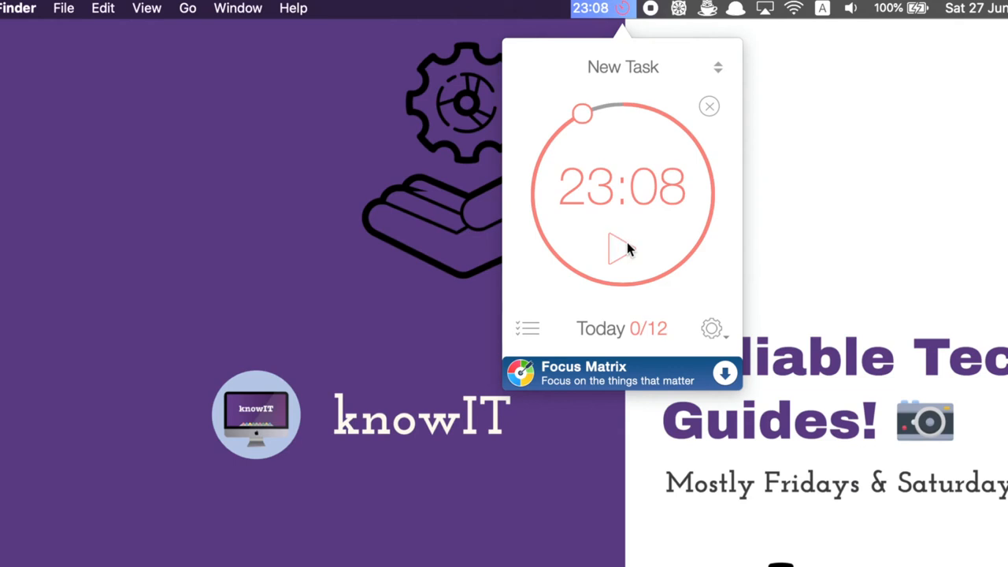
click(711, 329)
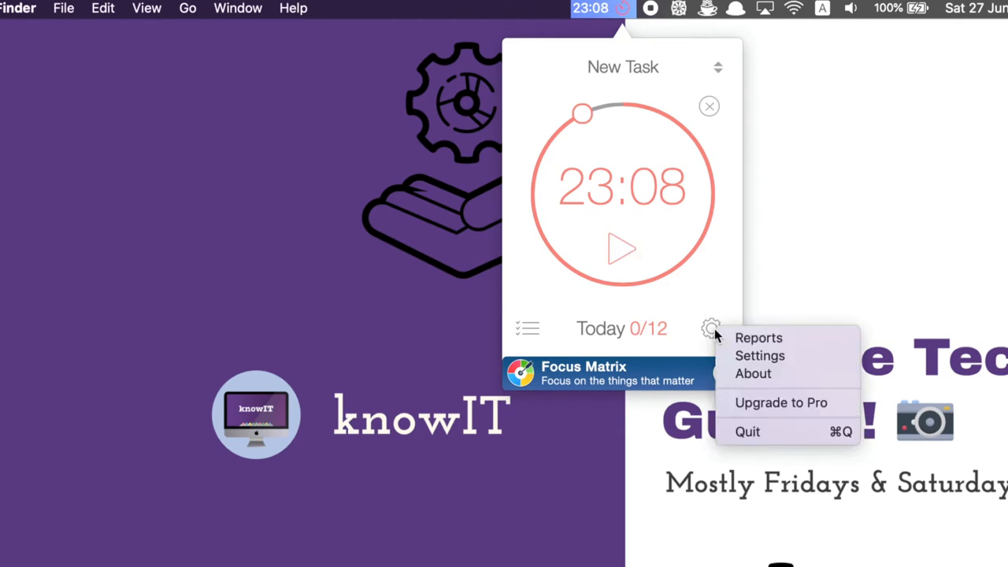
mouse_move(758, 338)
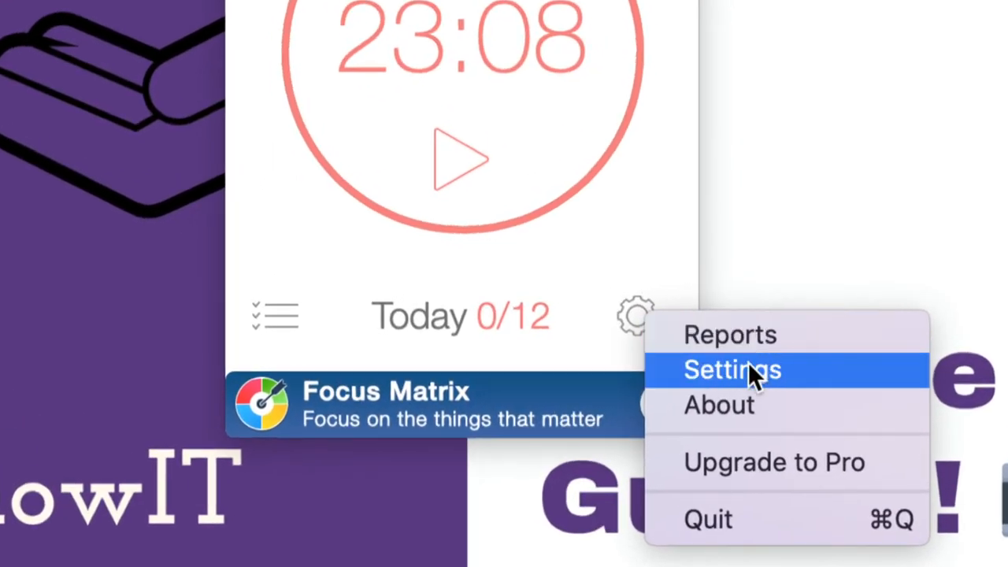
mouse_move(774, 463)
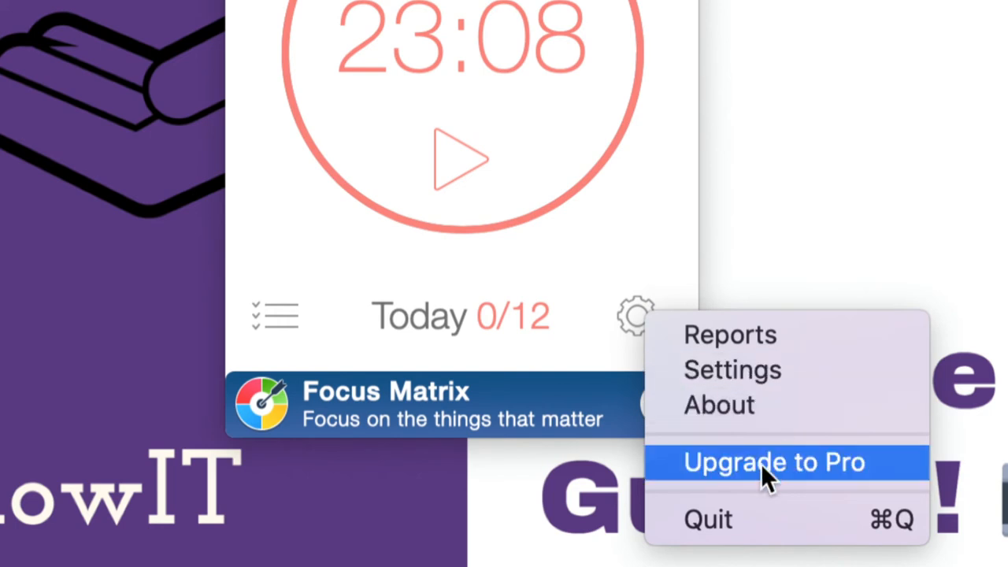
mouse_move(732, 370)
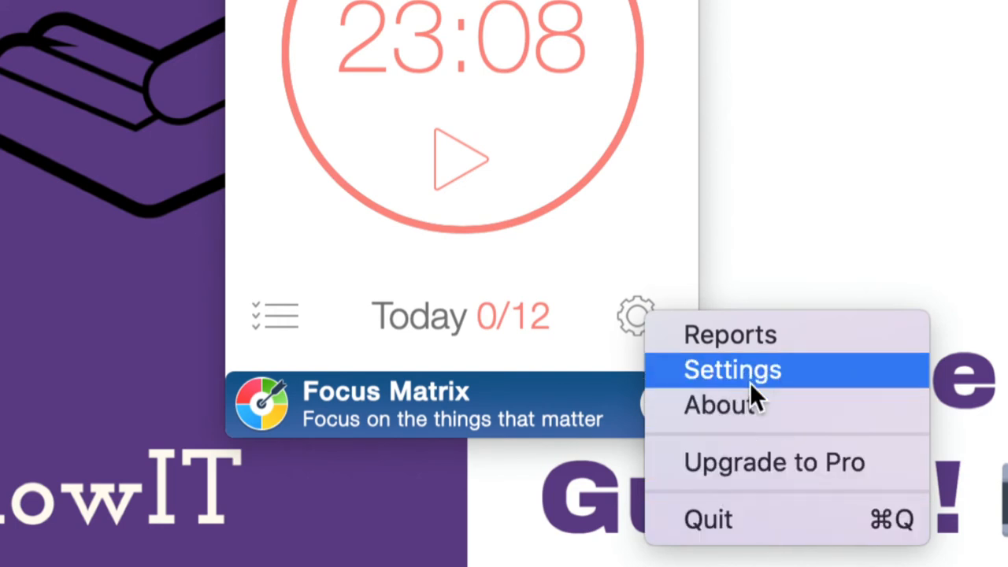
Step: Open Reports showing this week: 0 work intervals, 1 skipped, 1 completed task
click(728, 334)
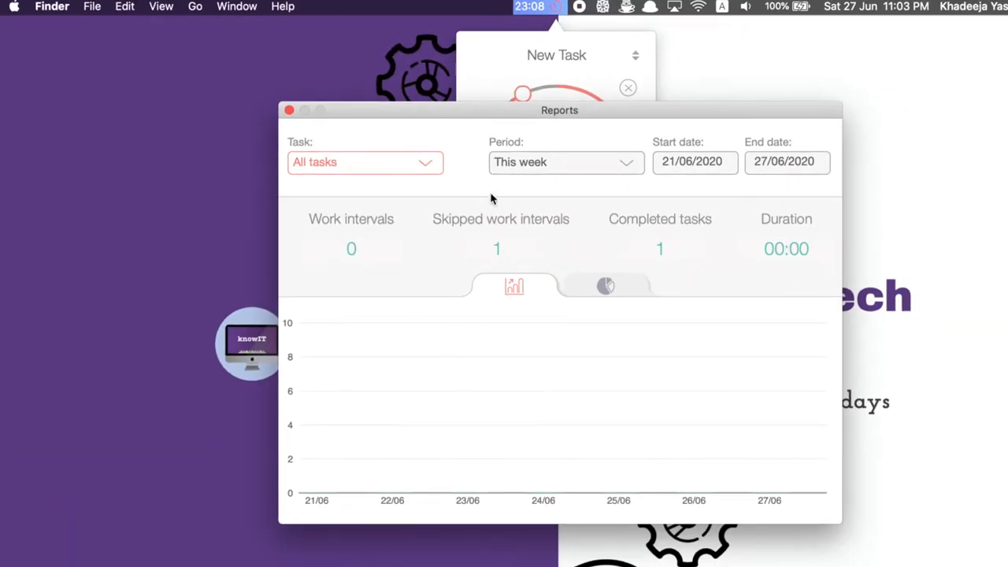
Step: Set the report to All tasks and All data, showing 126 work intervals
click(365, 162)
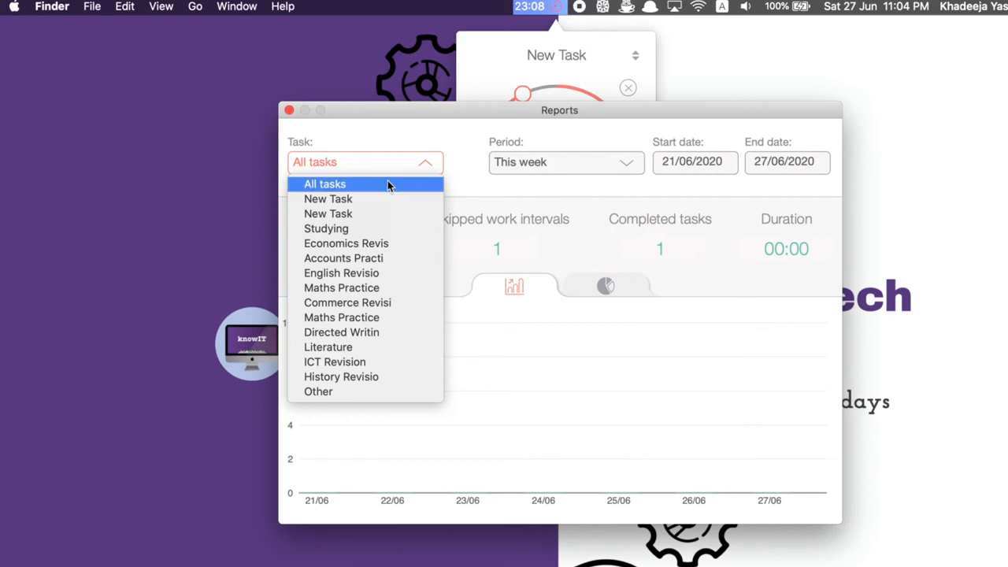
mouse_move(343, 258)
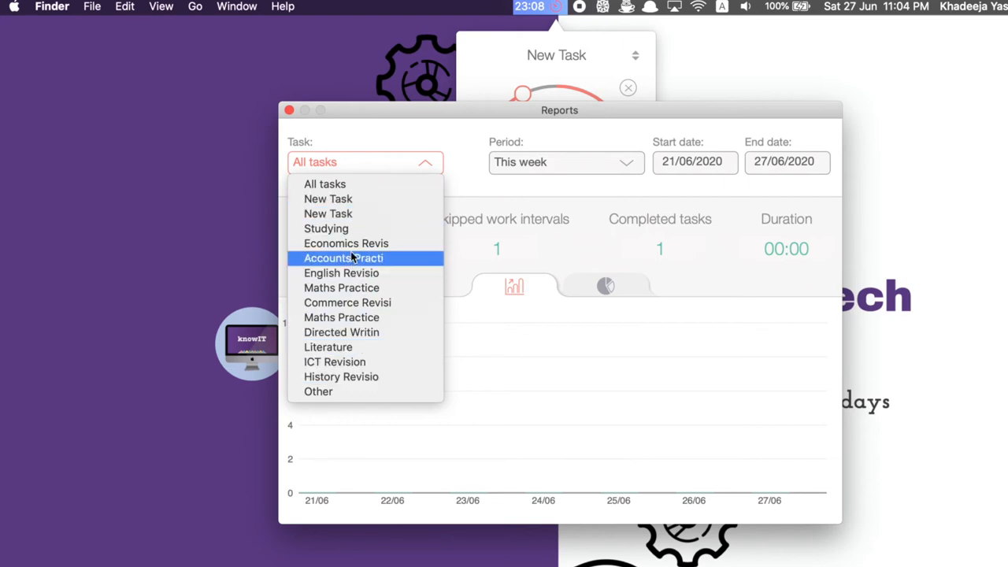
click(325, 183)
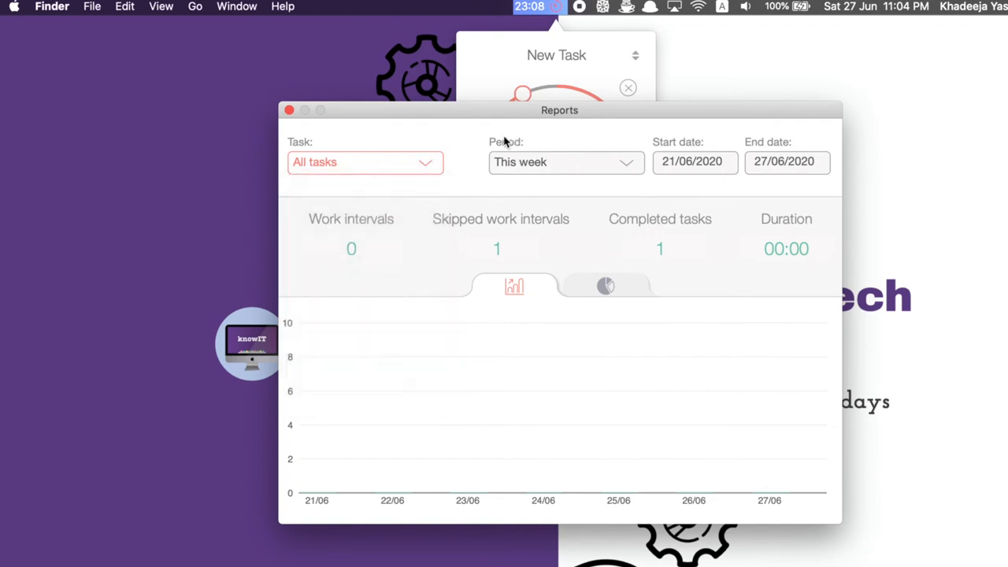
click(563, 161)
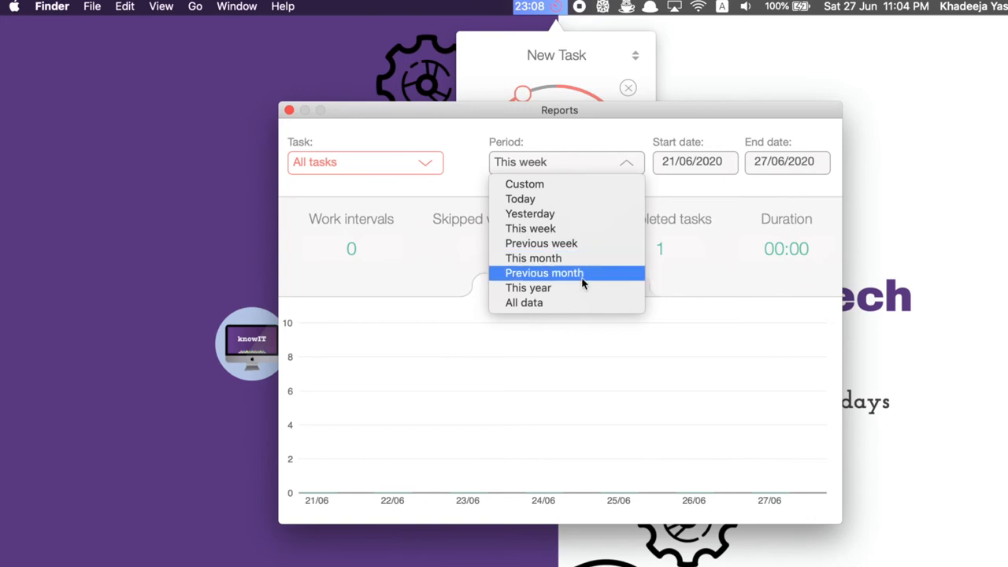
click(524, 302)
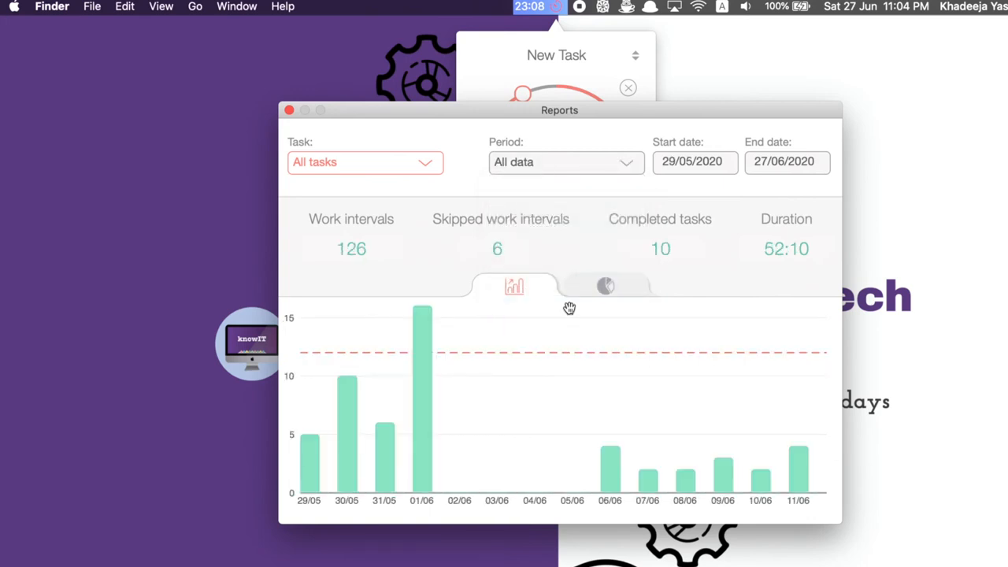
mouse_move(392, 349)
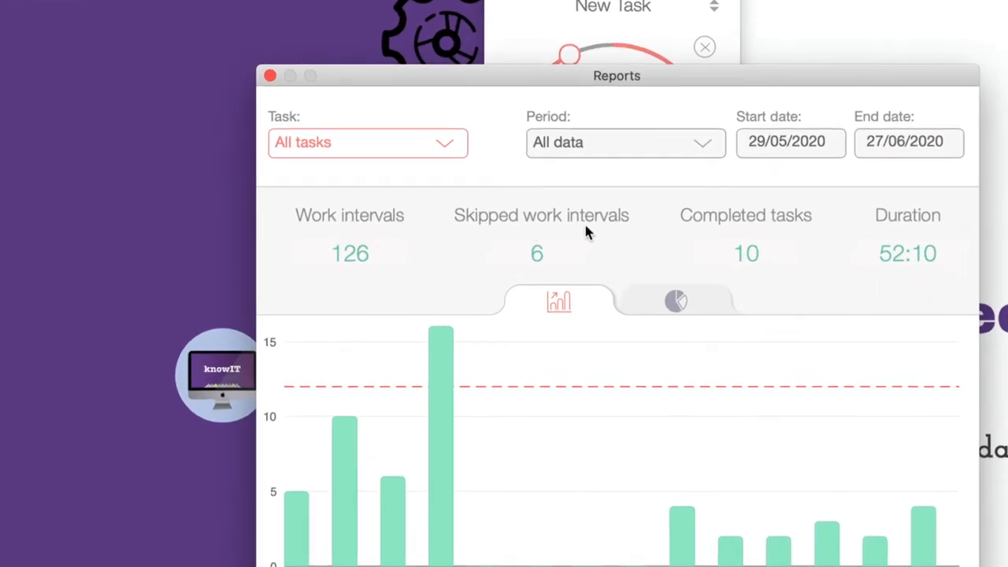
mouse_move(894, 238)
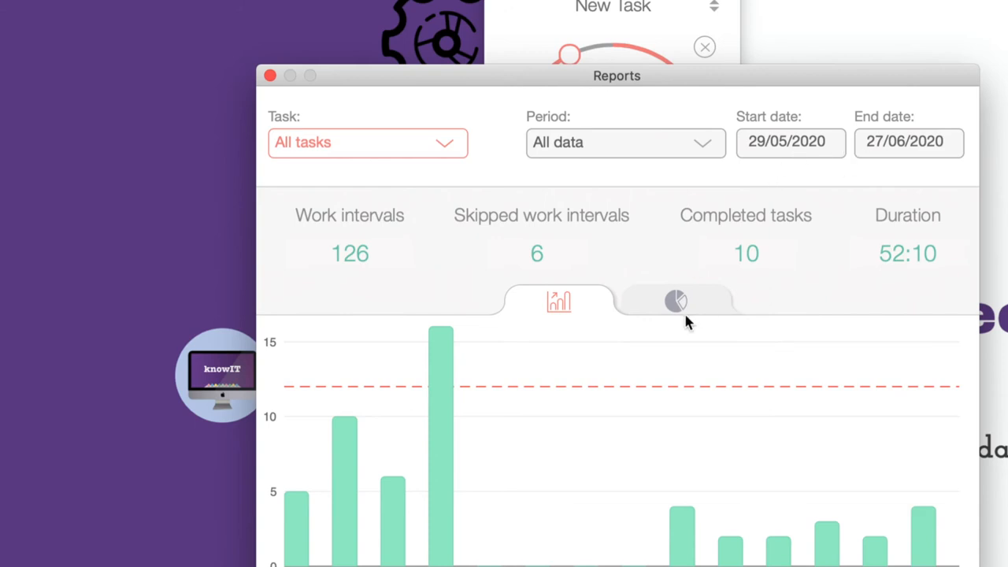
Step: Show the all-data report as a pie chart by task, led by Commerce Revision
click(677, 301)
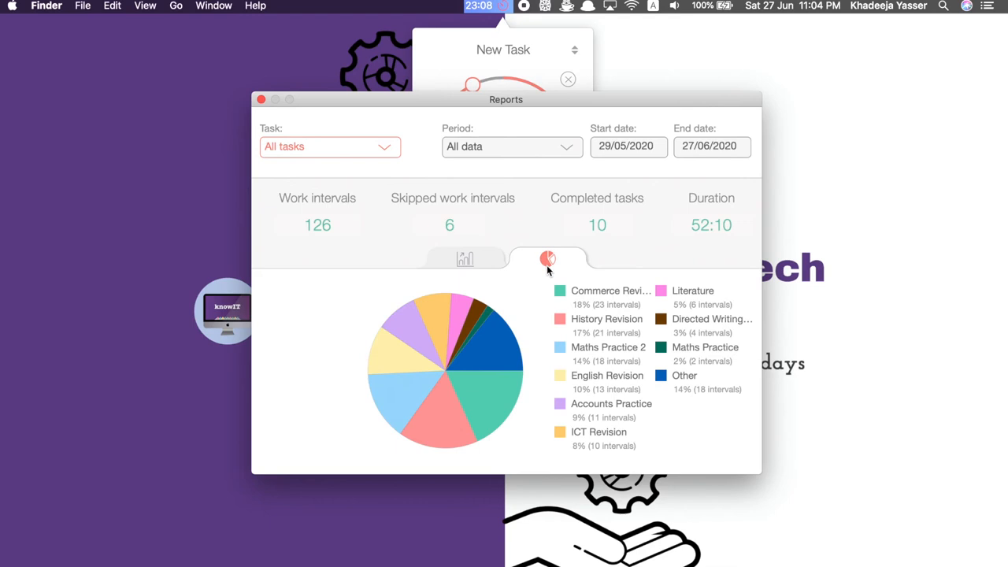
mouse_move(292, 128)
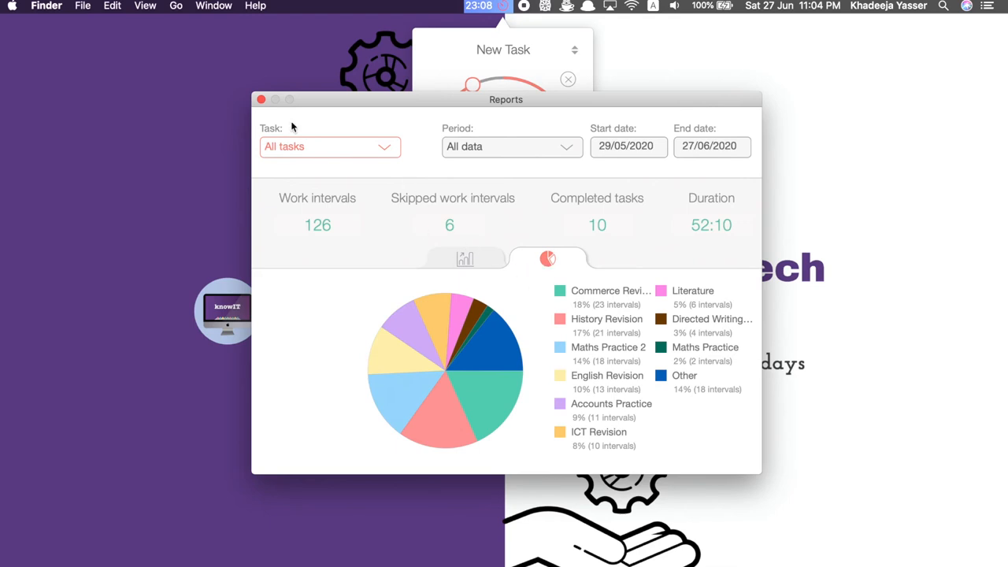
Step: Close the Reports window and reopen the options menu over the paused timer
click(262, 99)
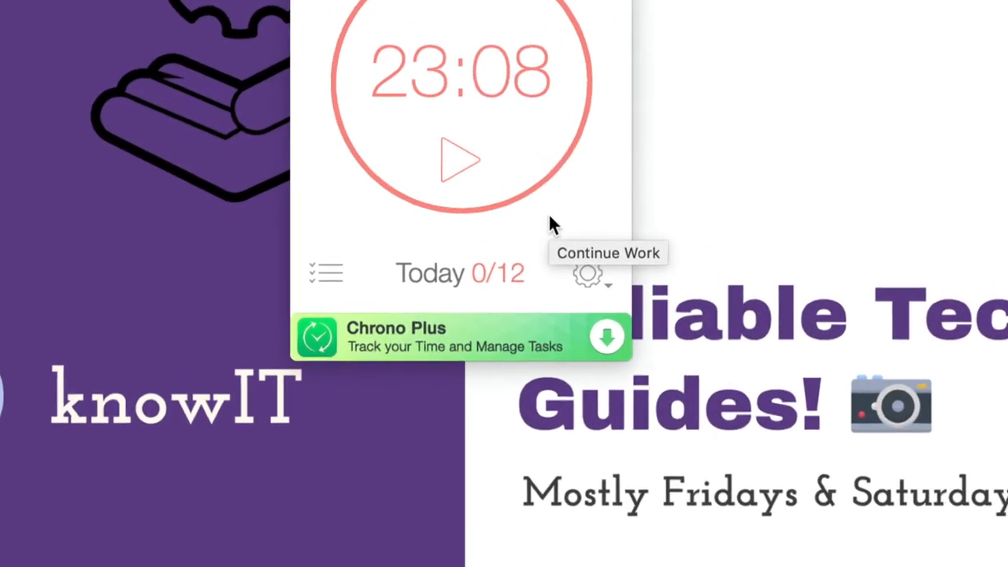
click(591, 274)
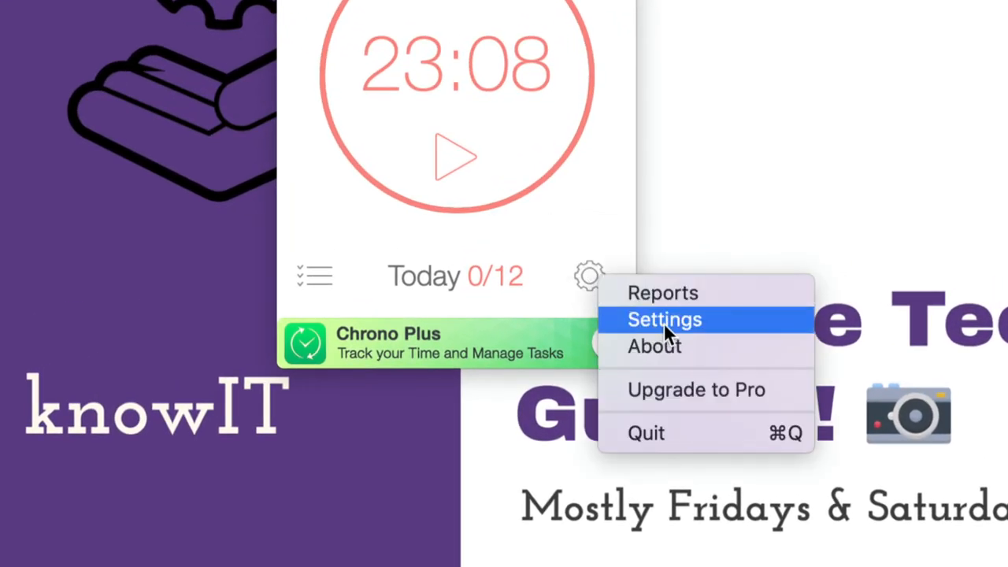
Step: In General settings, toggle Skip break if idle and Auto-start timer, and enable Show task 'other'
click(664, 319)
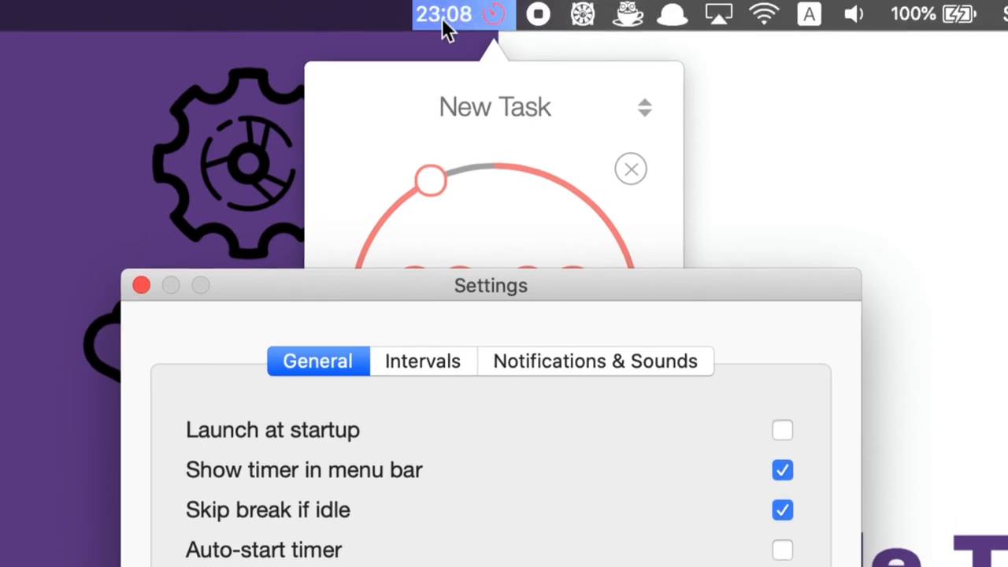
mouse_move(488, 43)
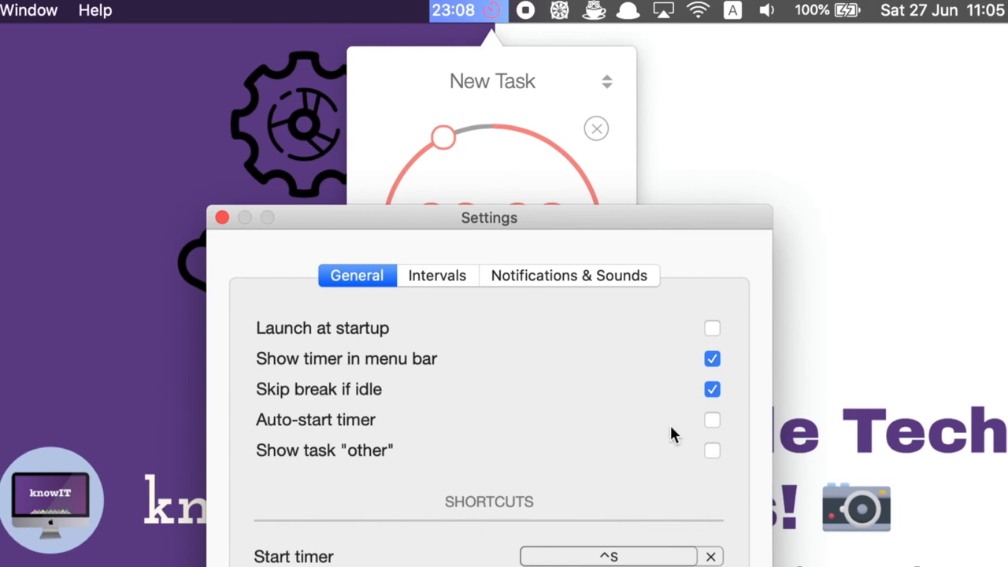
click(713, 389)
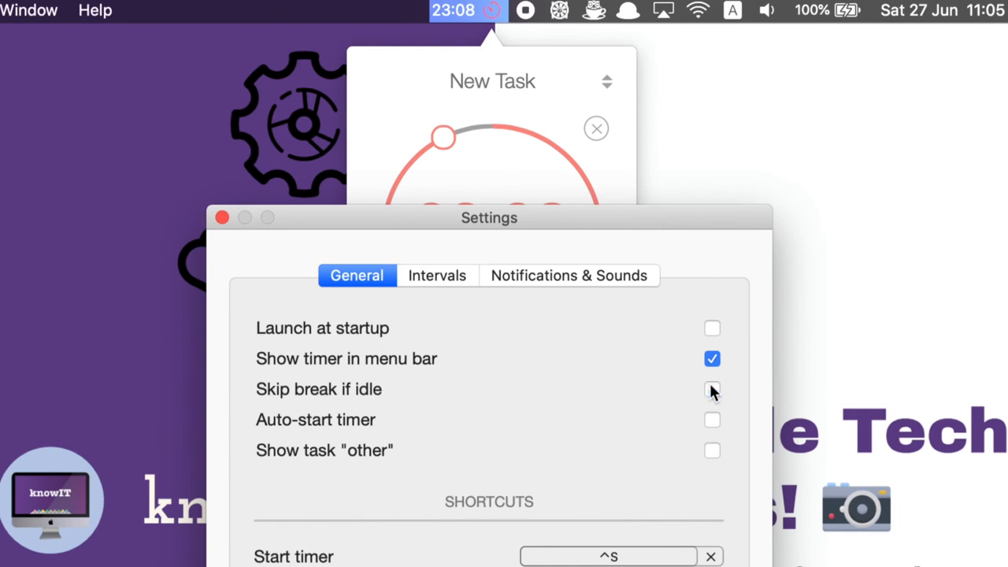
click(712, 389)
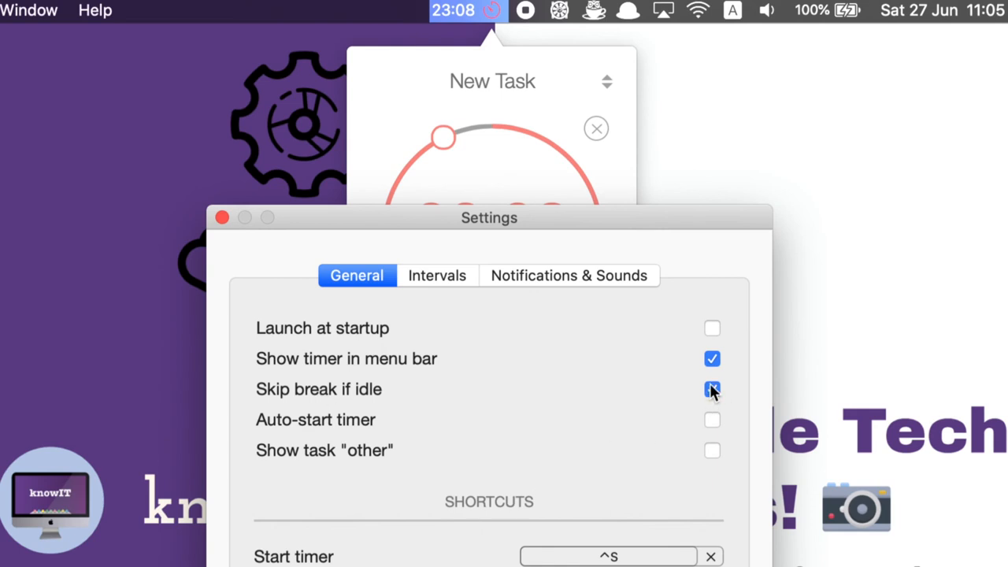
click(711, 389)
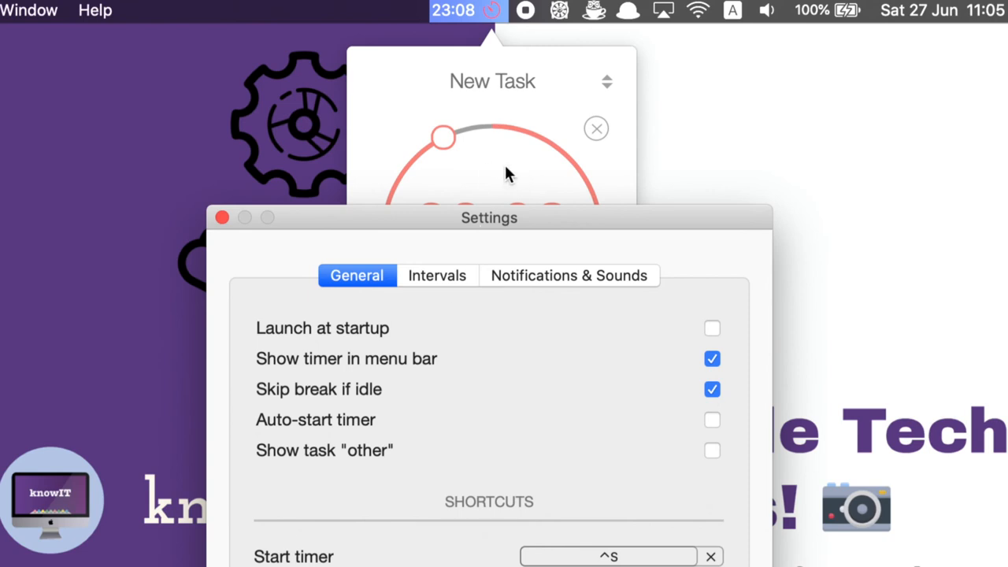
mouse_move(356, 395)
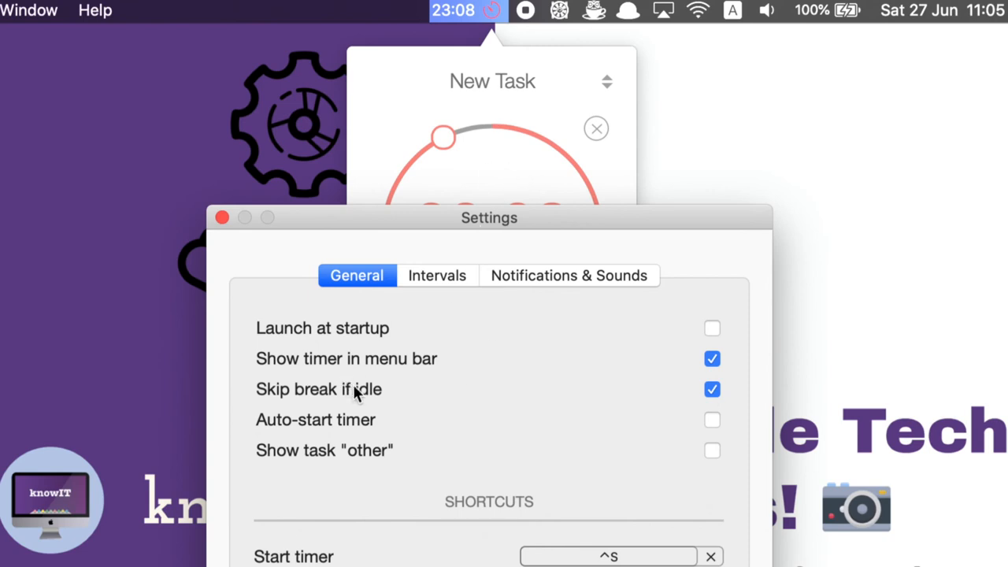
click(712, 419)
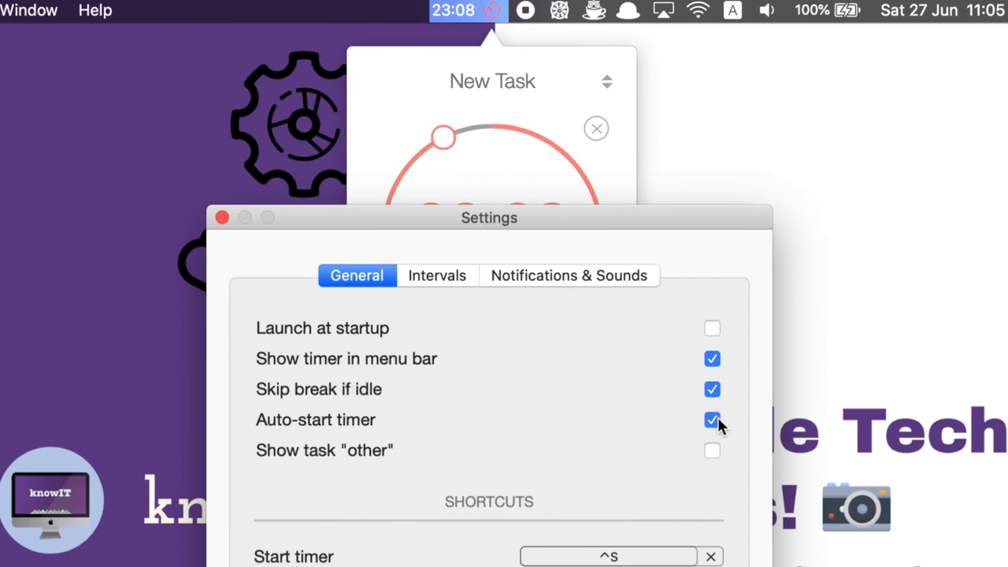
click(712, 420)
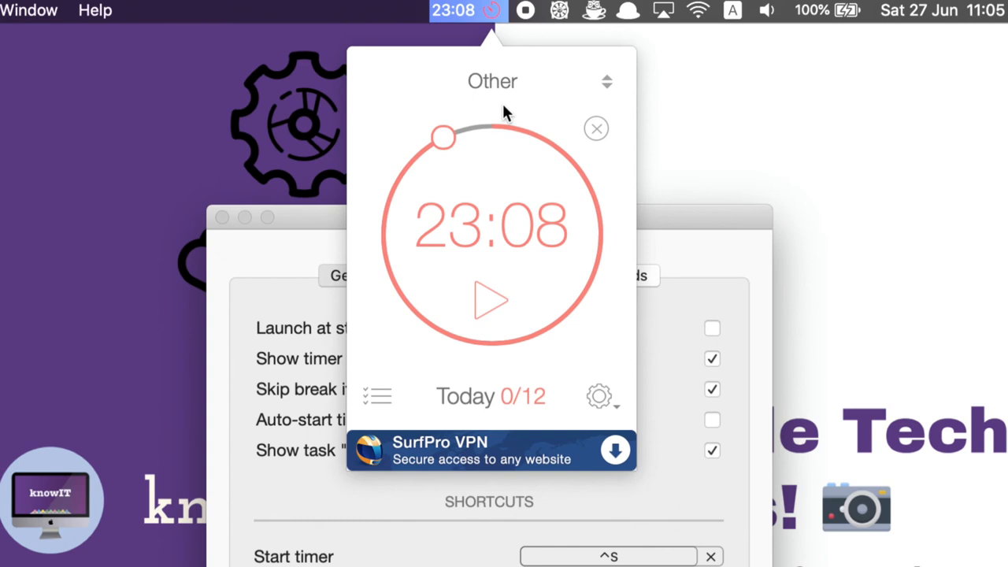
click(377, 396)
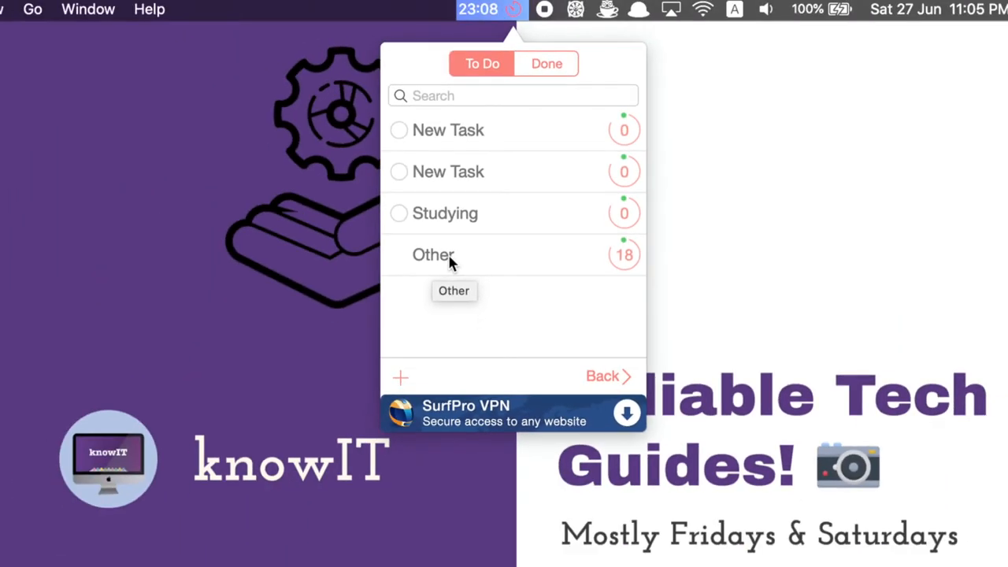
Step: Select the Other task in the task list
click(433, 254)
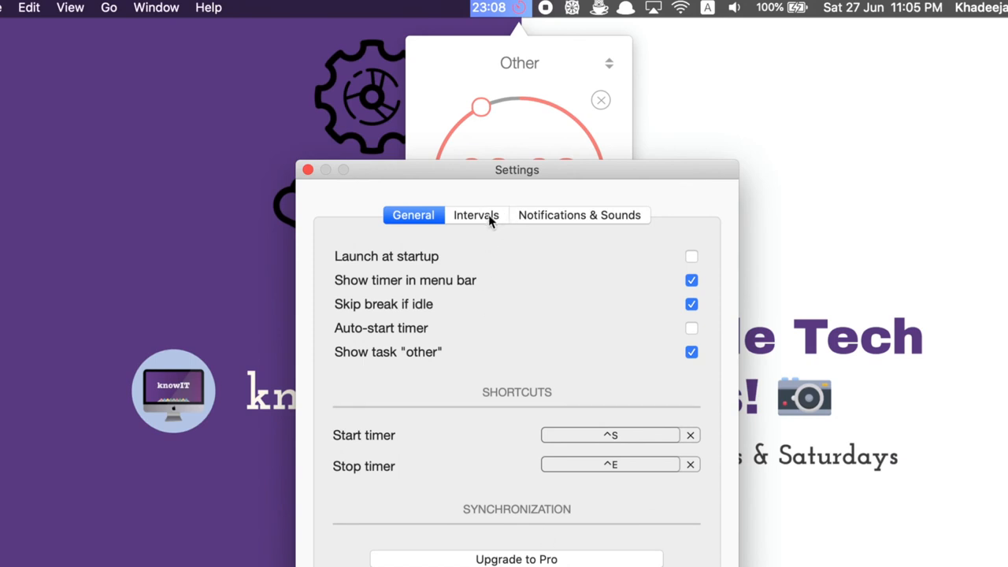
Step: Show the Intervals tab and check the work interval dropdown, keeping 25 minutes
click(475, 215)
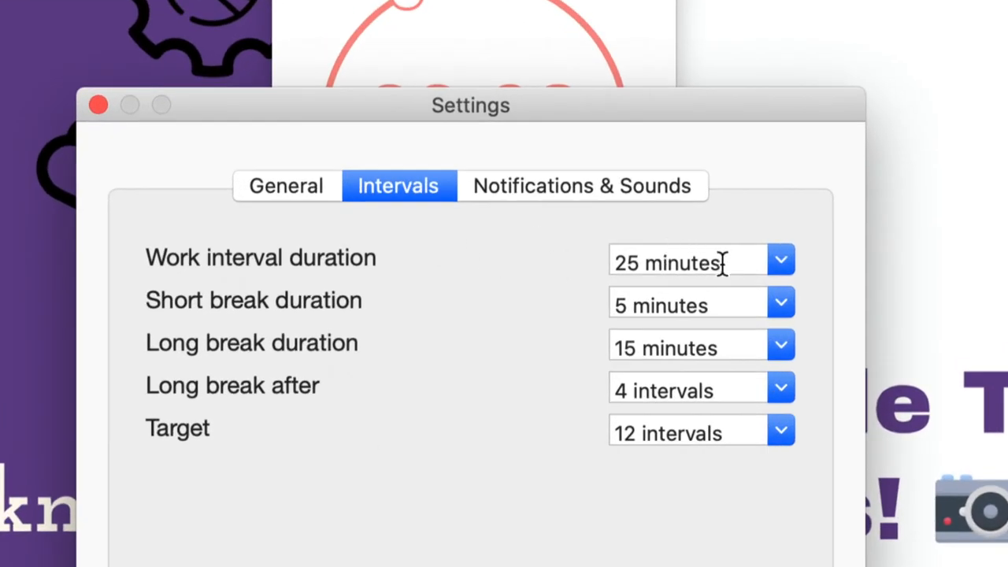
click(779, 260)
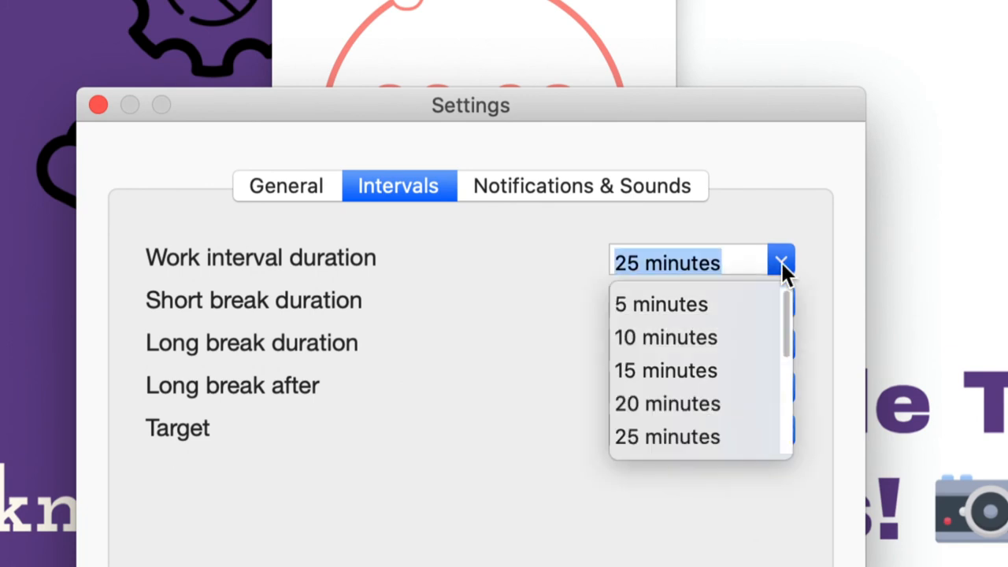
click(782, 260)
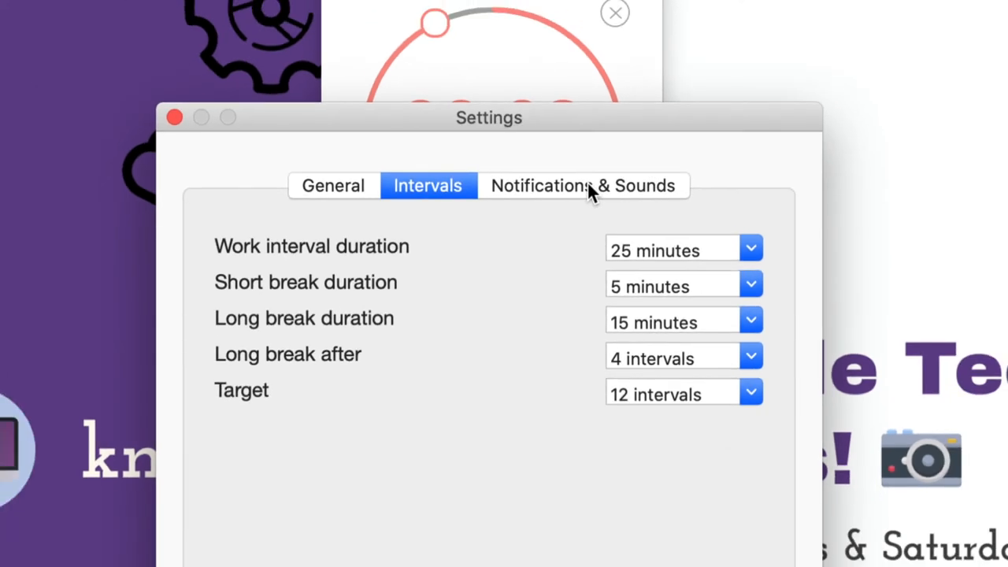
Step: Show Notifications & Sounds, review the Work completed sound choices, and toggle Completion notifications
click(584, 185)
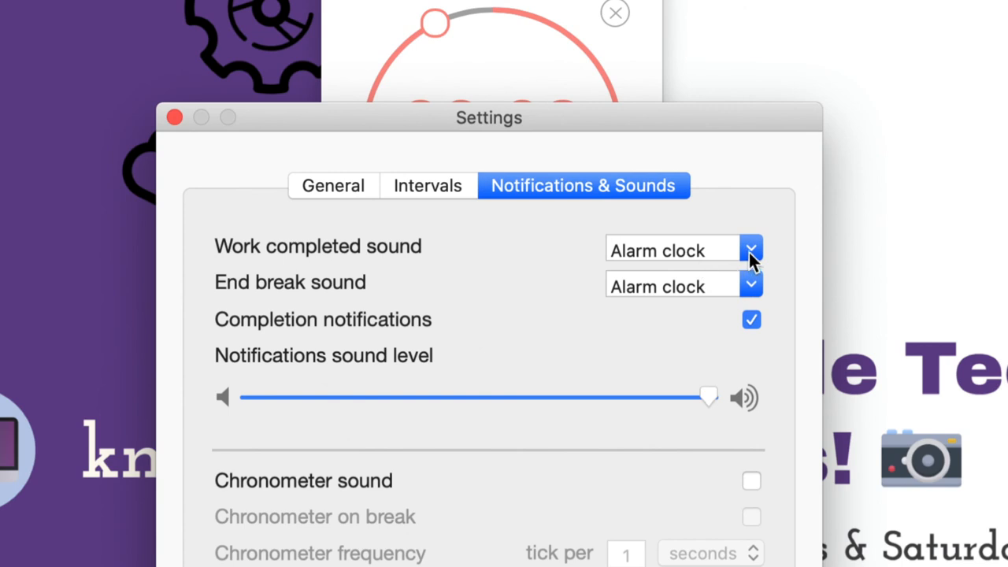
click(749, 248)
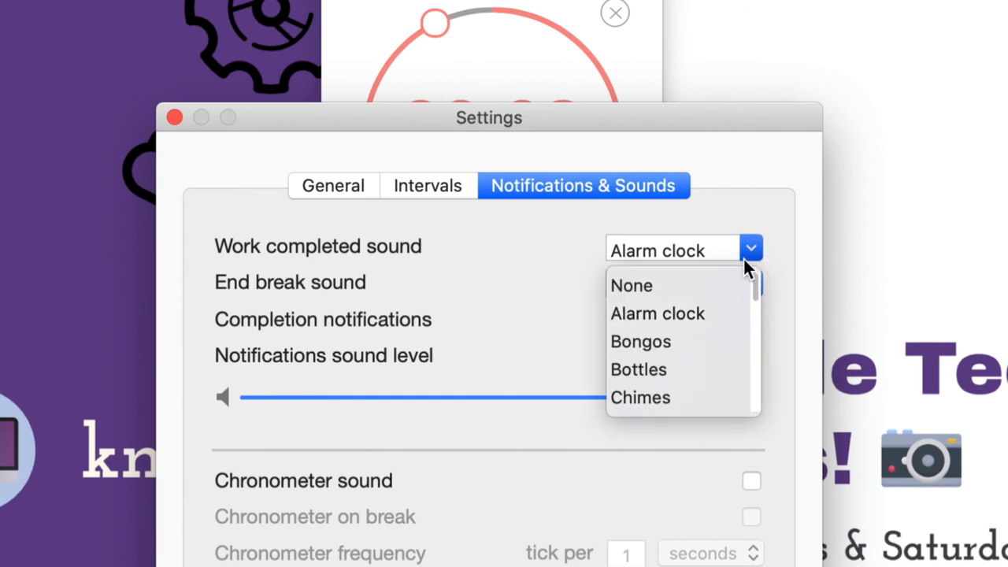
scroll(down, 3)
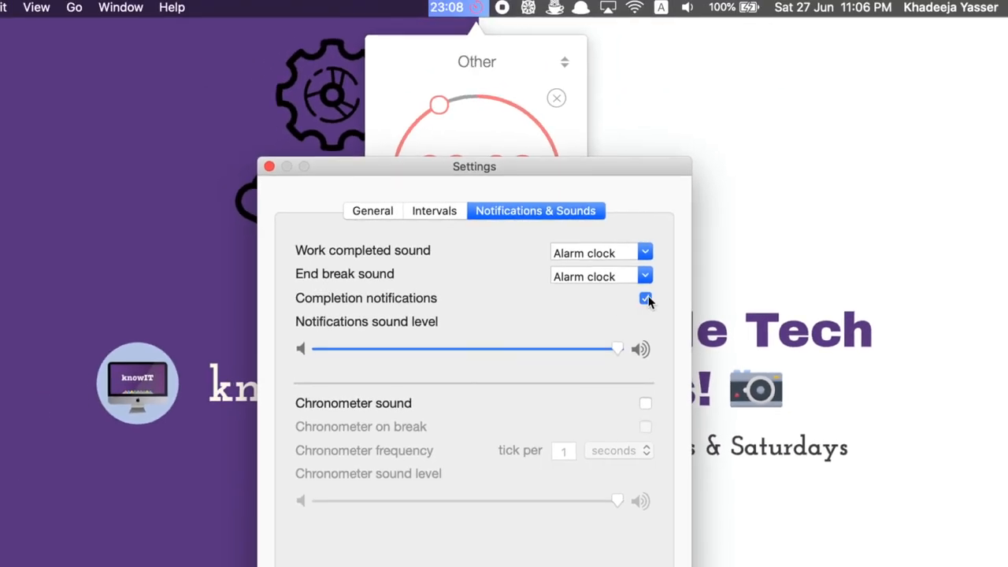
click(645, 298)
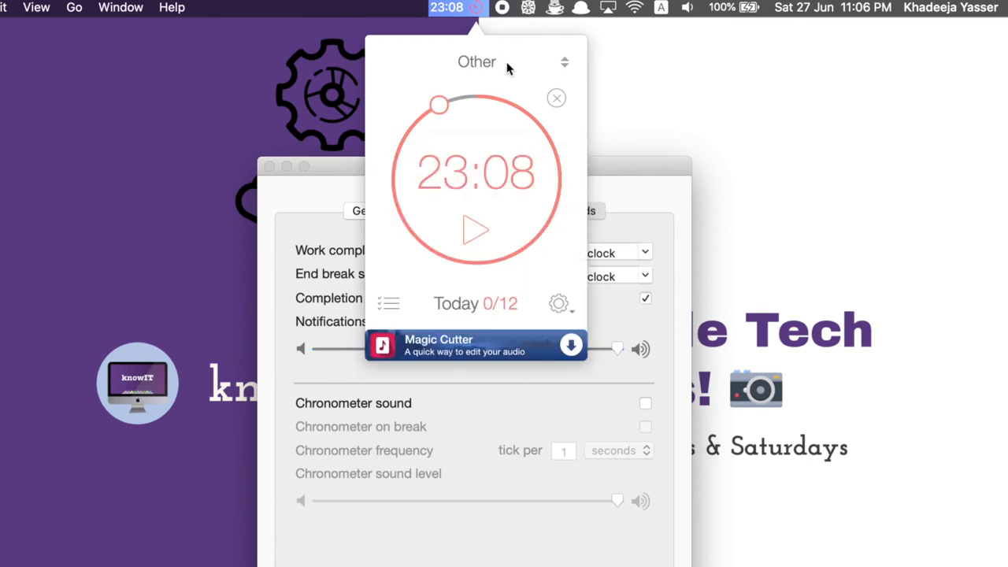
mouse_move(512, 317)
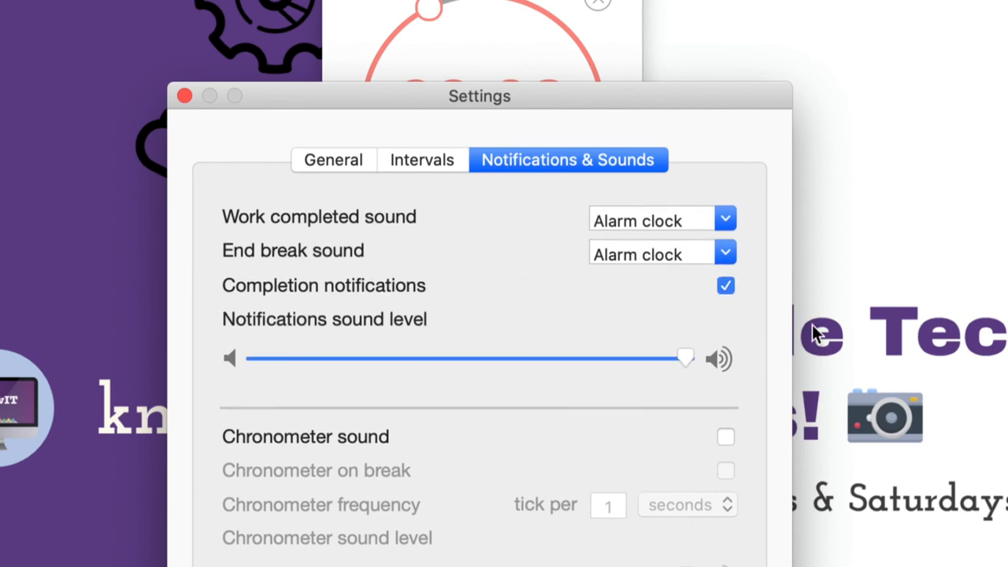
mouse_move(701, 414)
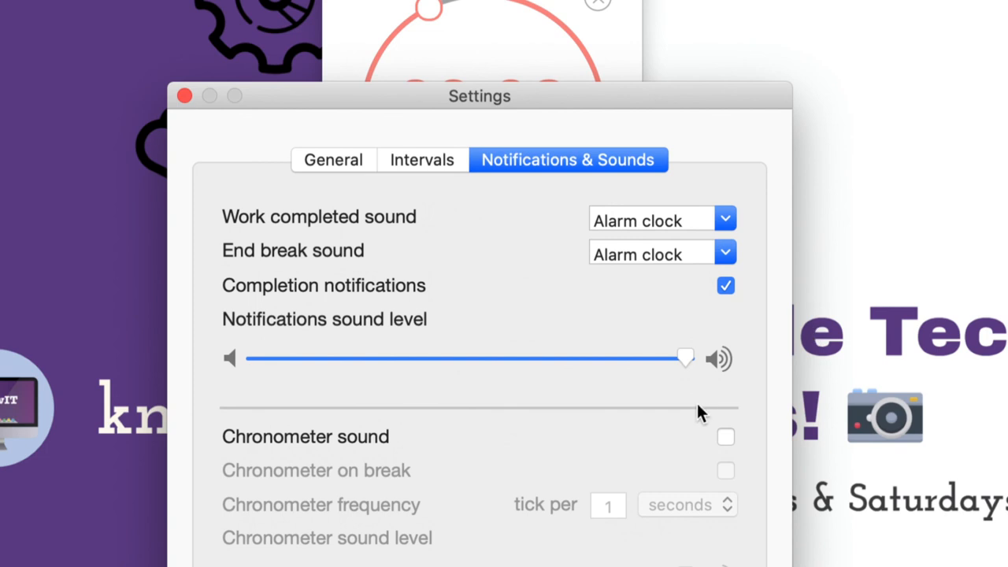
mouse_move(595, 280)
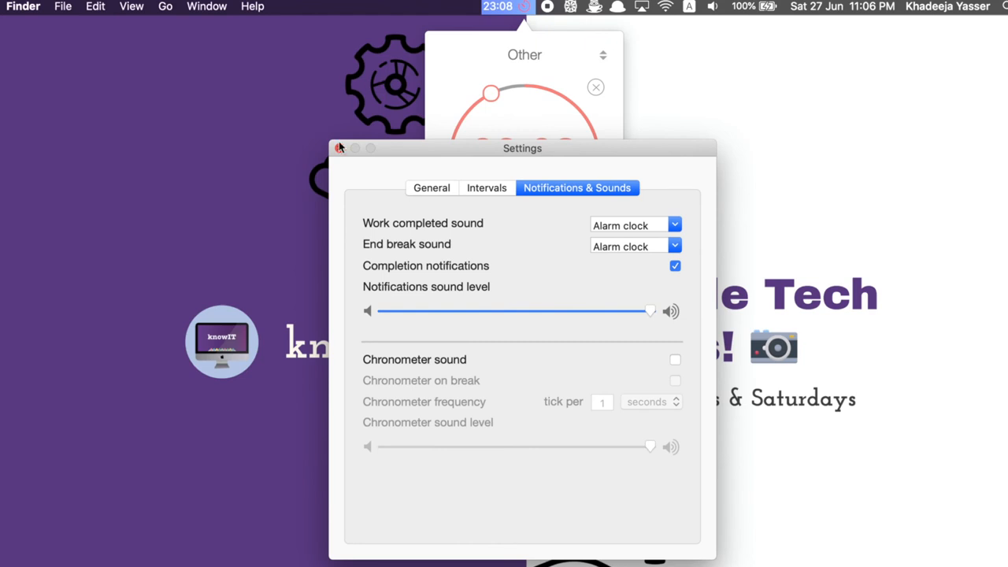
Step: Close the Settings window and view the task picker listing New Task, Studying, Other
click(339, 148)
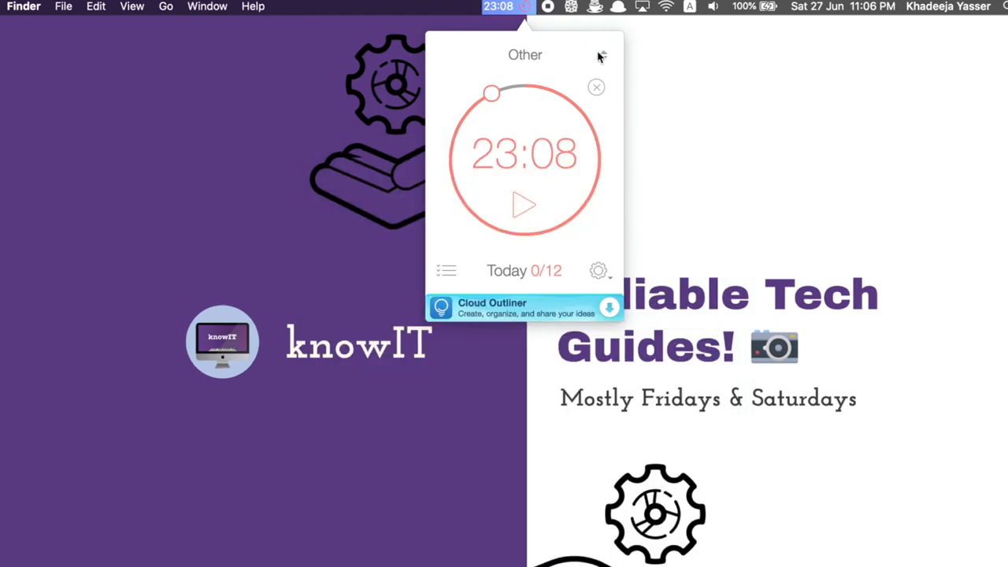
mouse_move(603, 59)
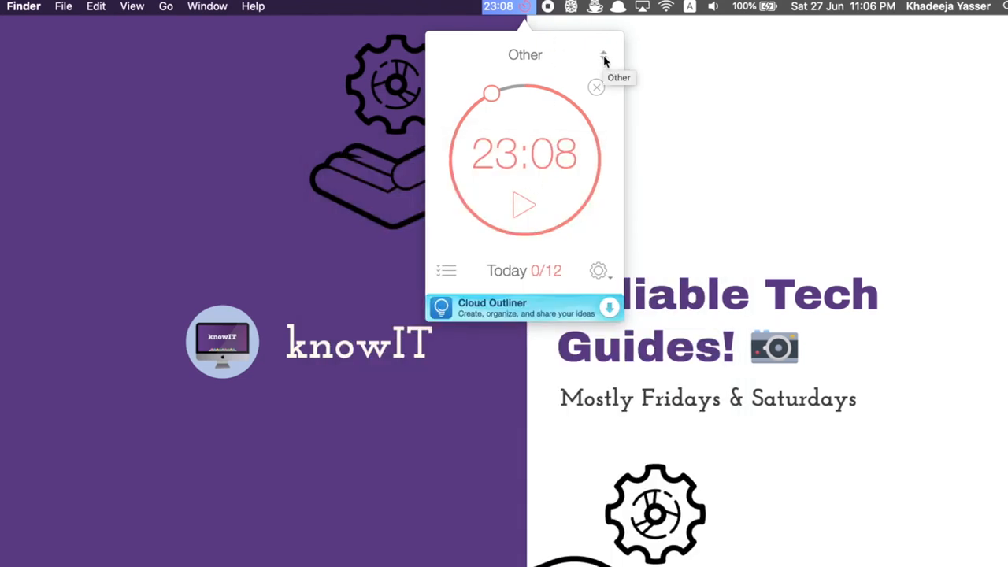
click(604, 55)
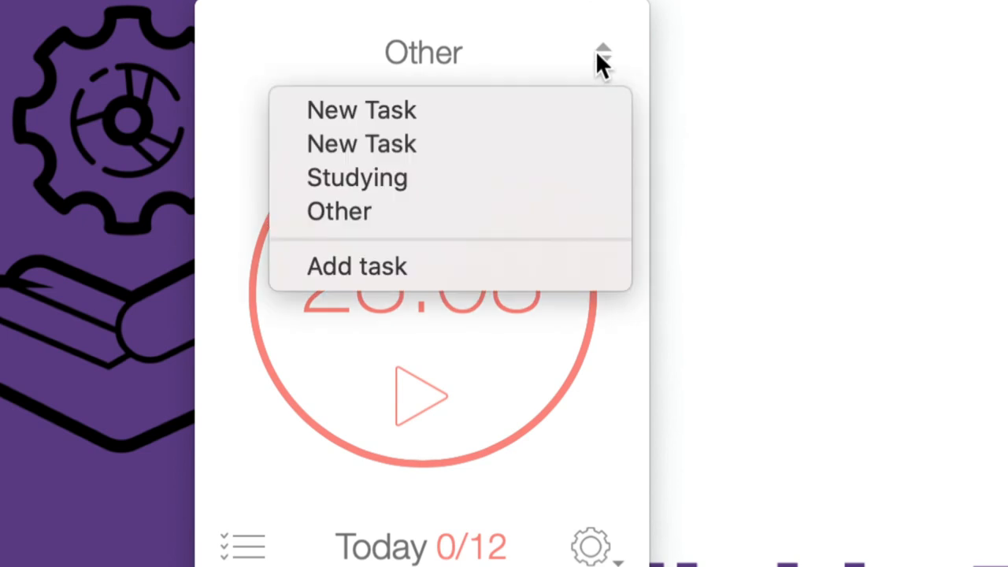
mouse_move(504, 90)
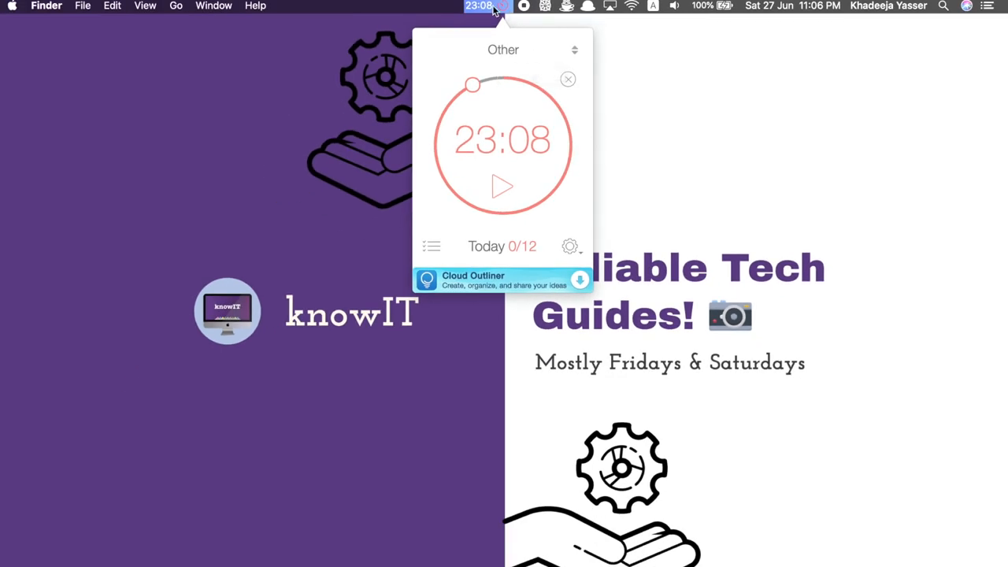
Step: Dismiss the Be Focused popover via the menu-bar timer
click(480, 5)
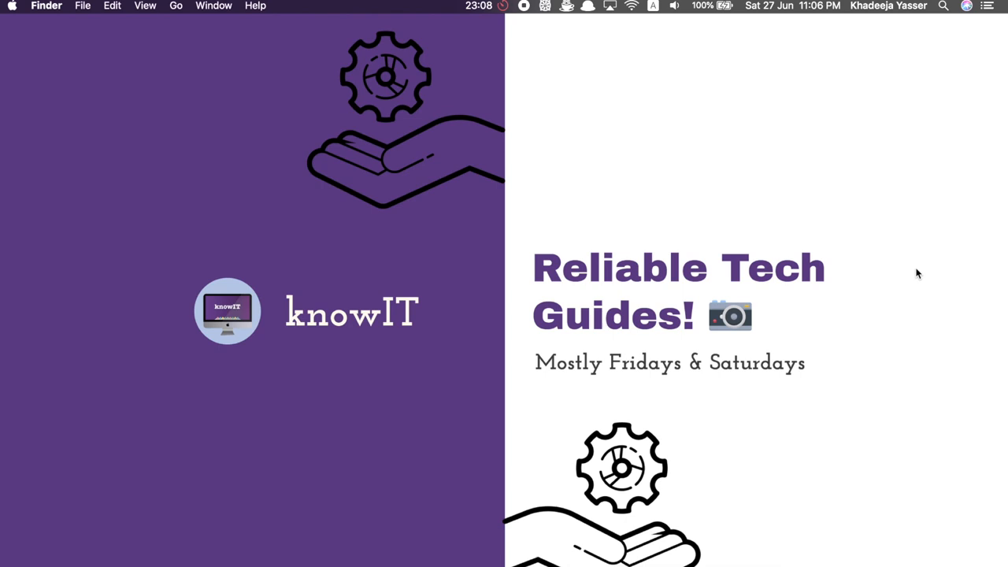
mouse_move(900, 135)
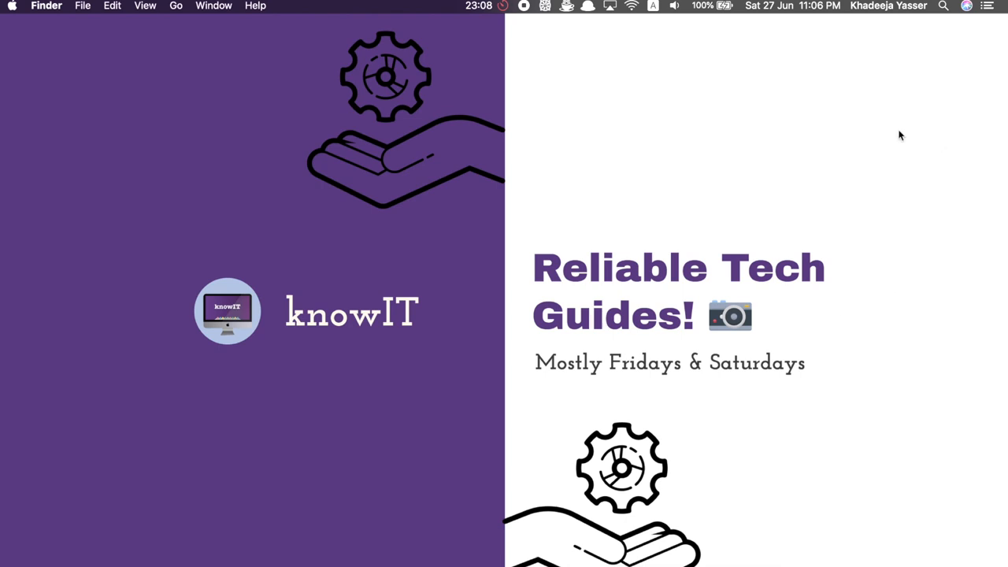